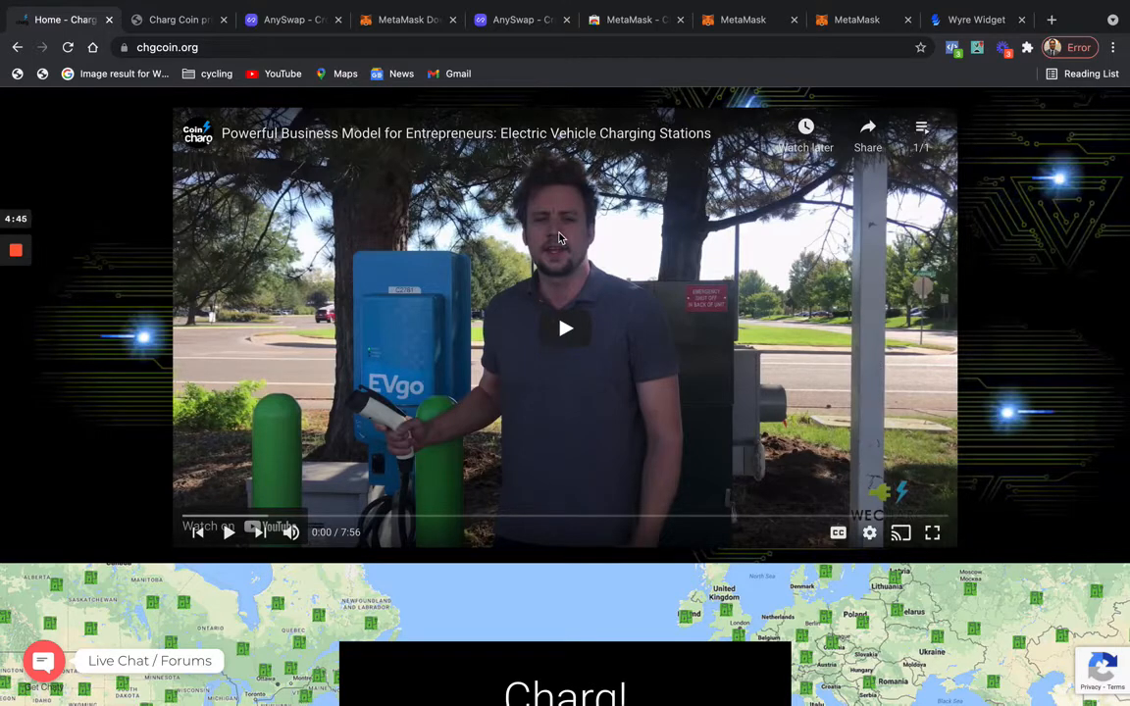
mouse_move(284, 349)
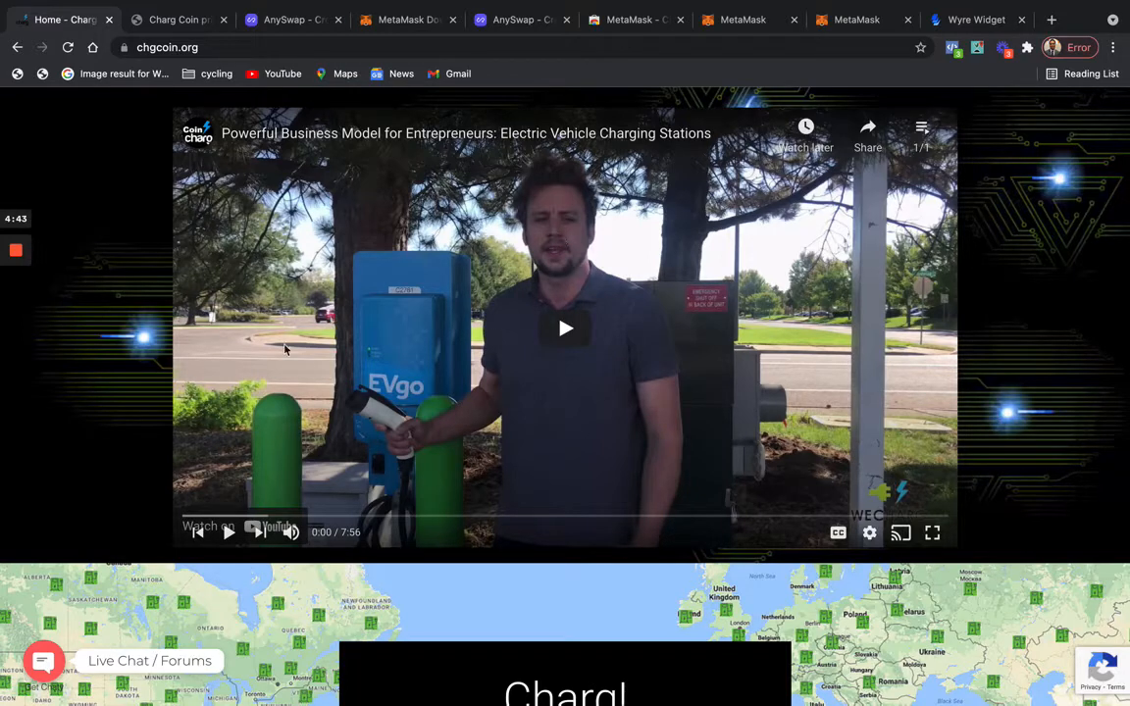
mouse_move(285, 29)
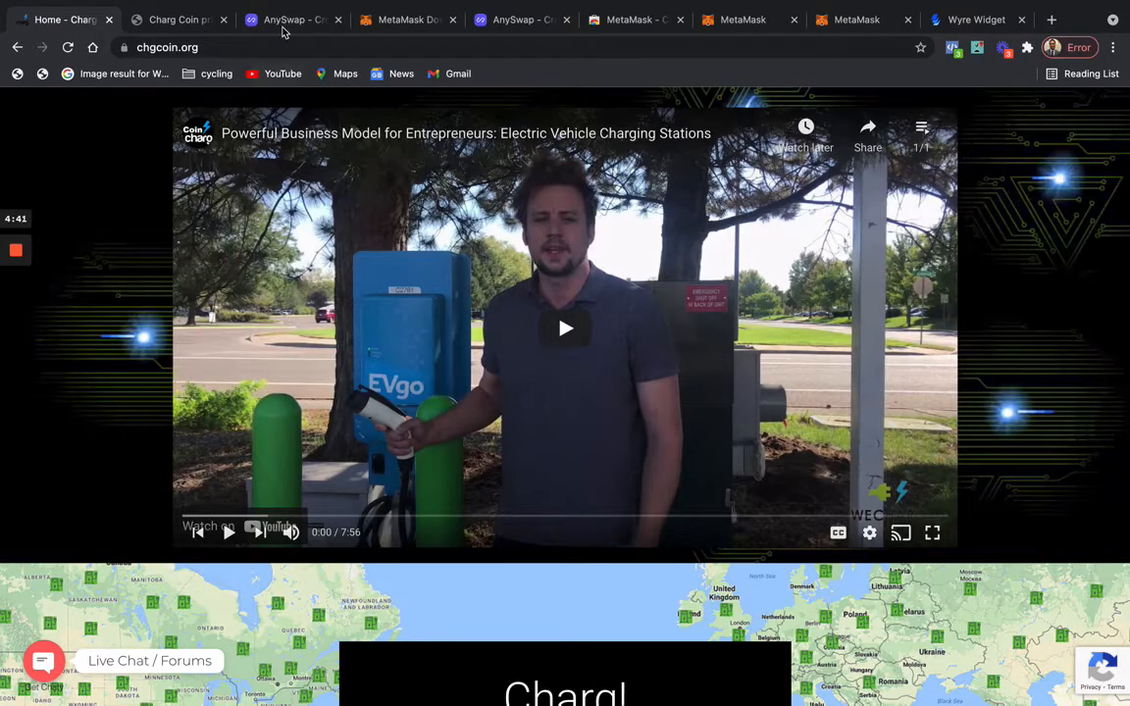
Toggle AnySwap's network to Fusion and back to Ethereum Mainnet, then reconnect MetaMask.
left_click(291, 19)
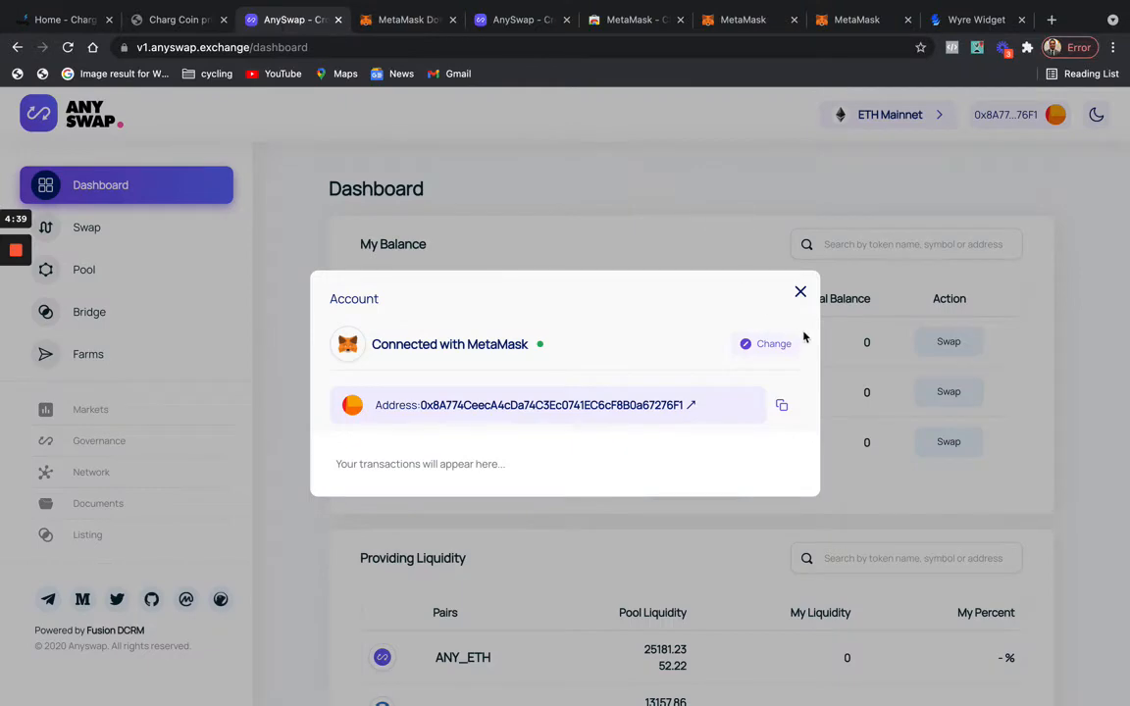
left_click(800, 292)
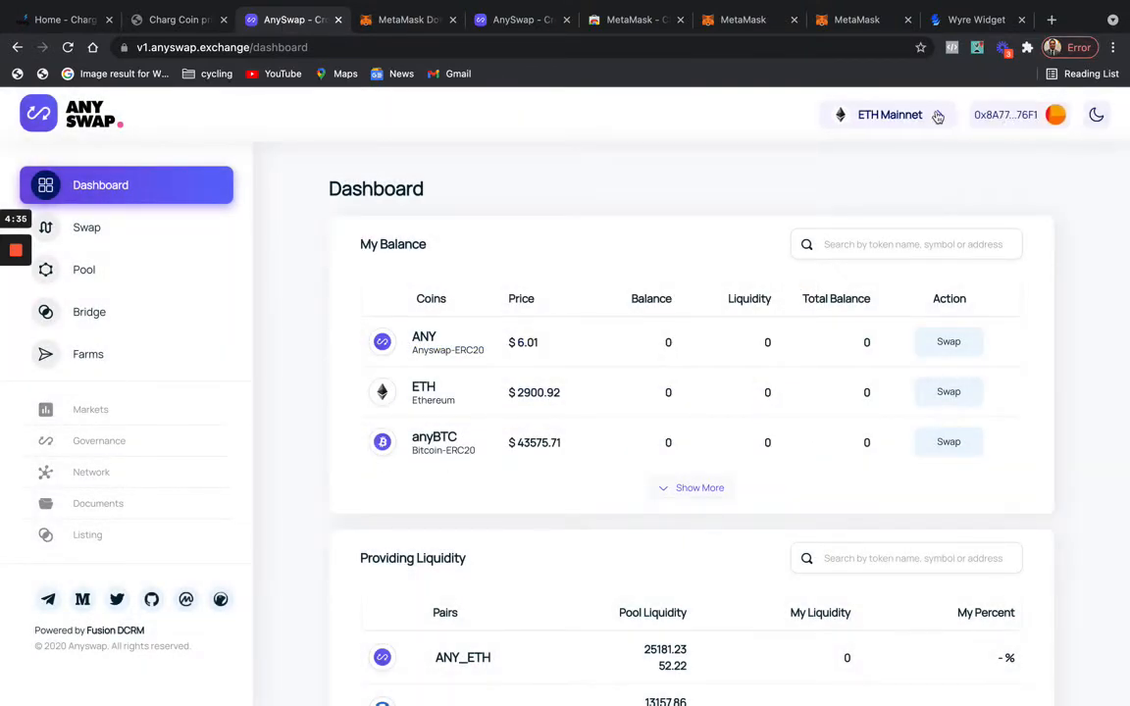
left_click(889, 115)
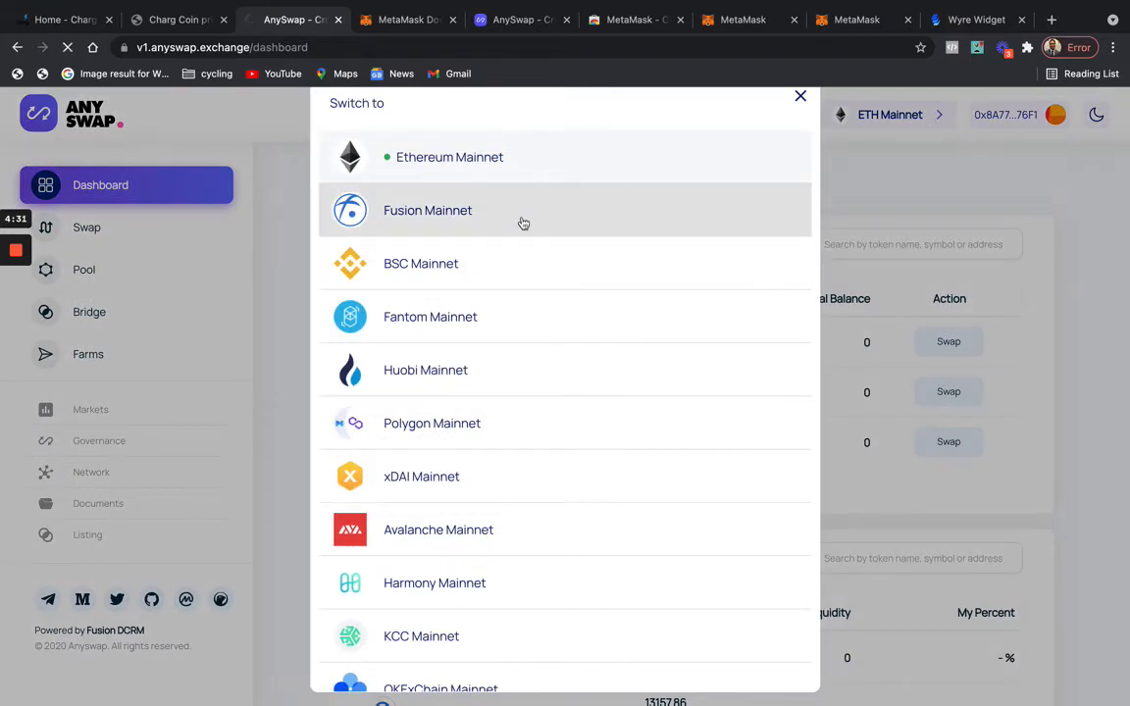
left_click(427, 209)
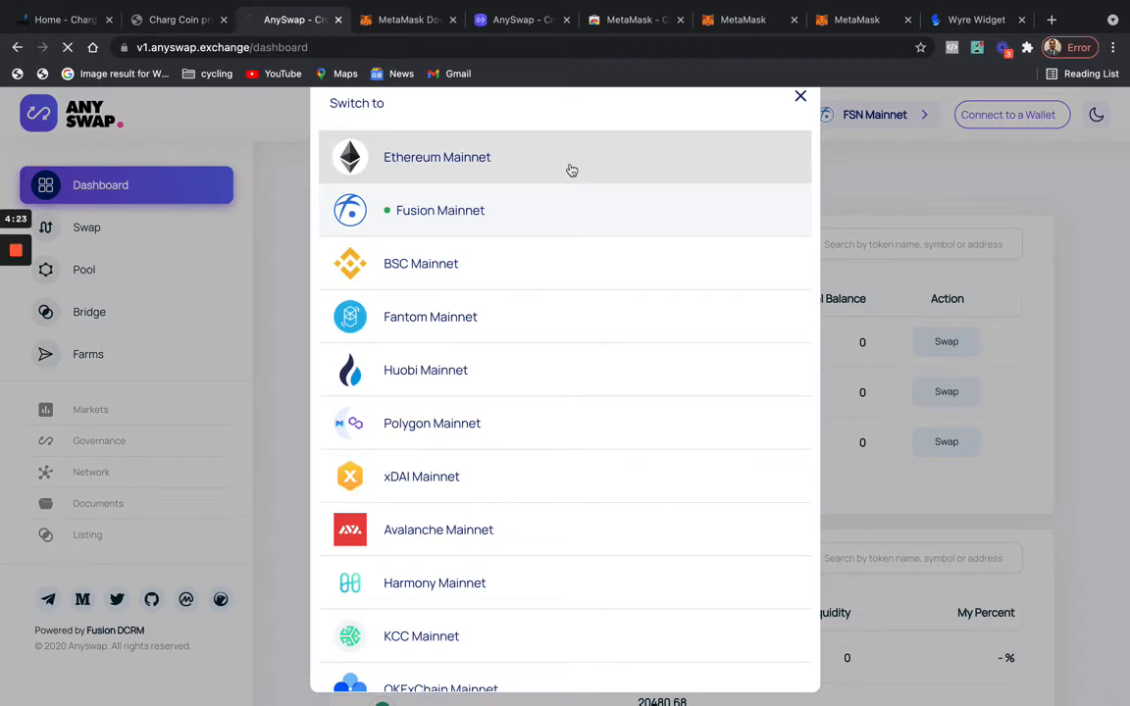
left_click(437, 157)
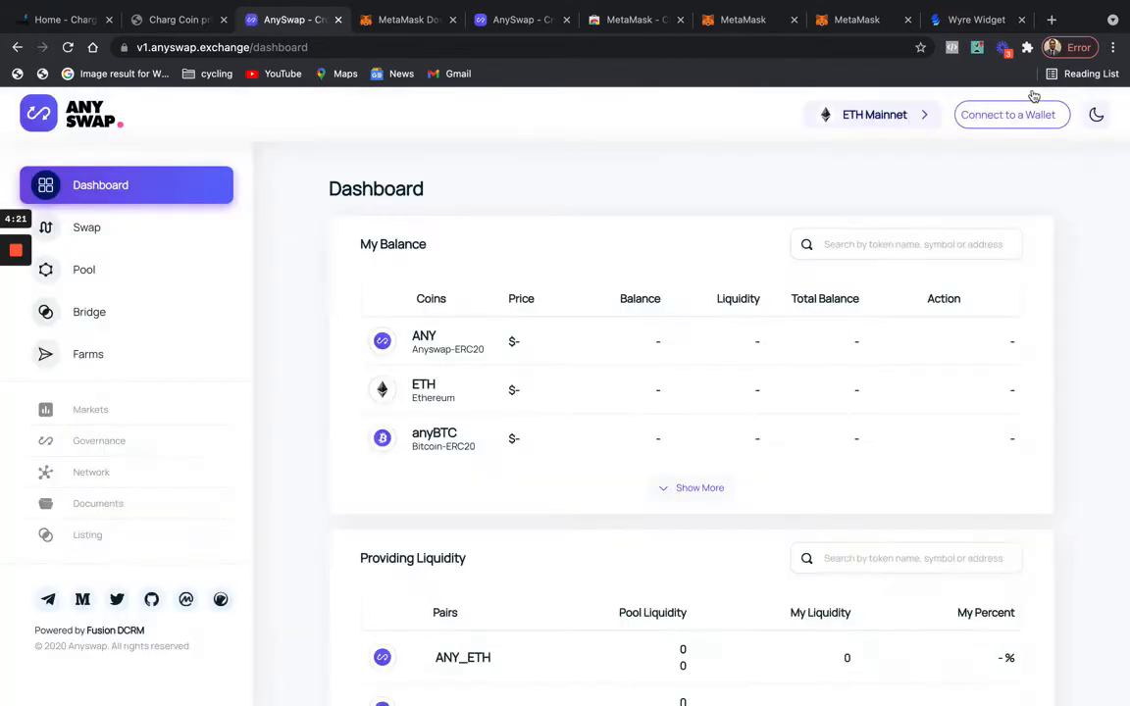
left_click(1011, 115)
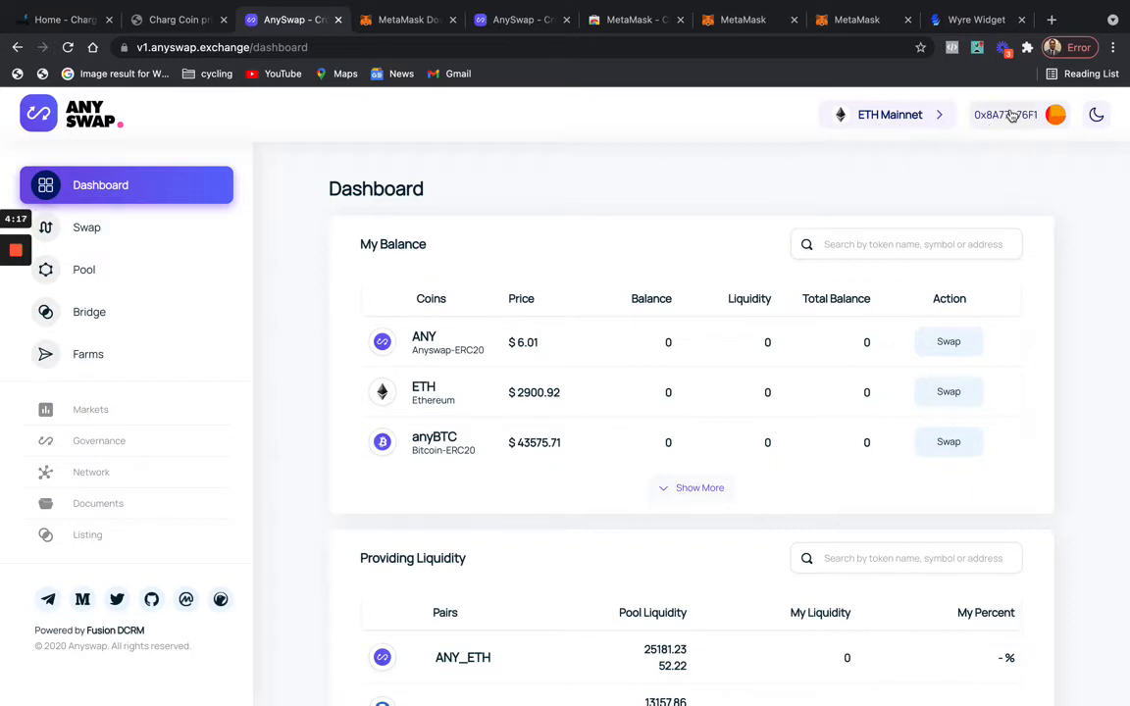
Open the Account popup showing the wallet connected with MetaMask on Ethereum Mainnet.
left_click(1005, 114)
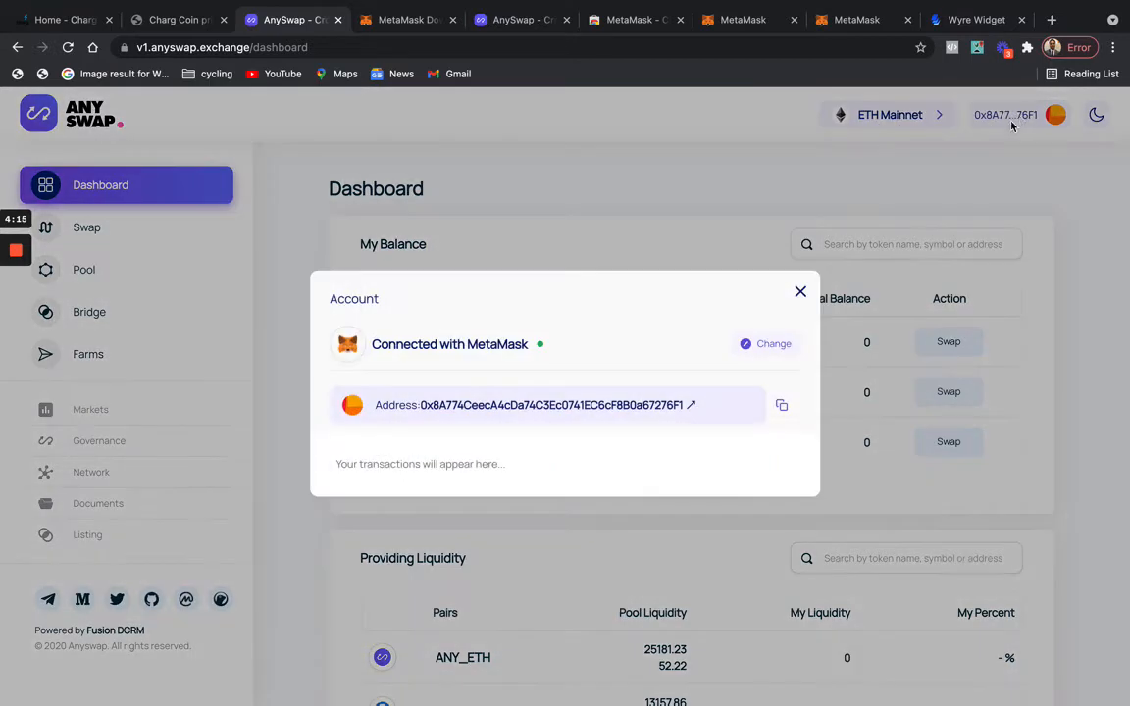
mouse_move(772, 344)
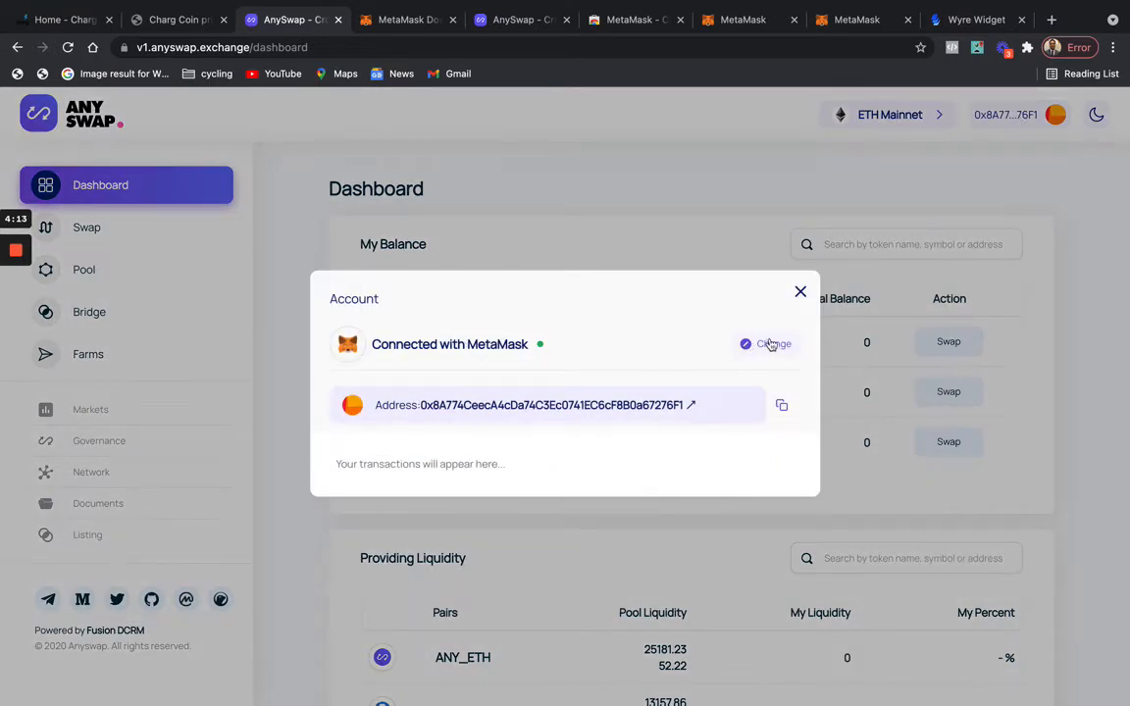
left_click(774, 343)
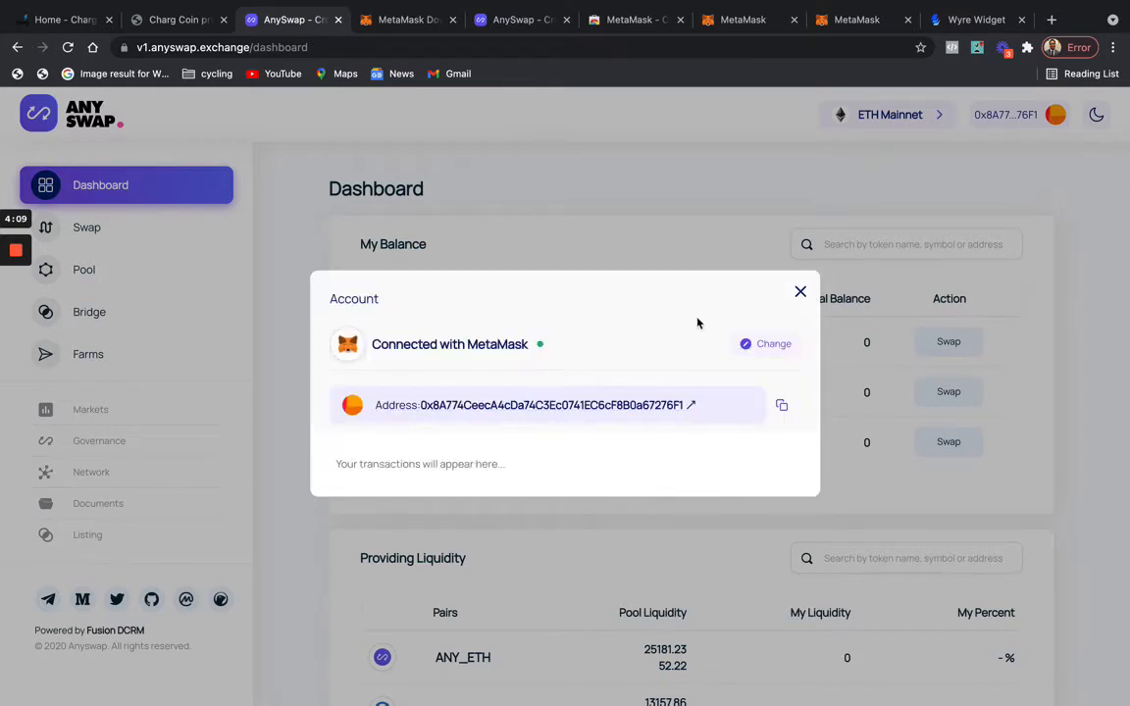
mouse_move(619, 288)
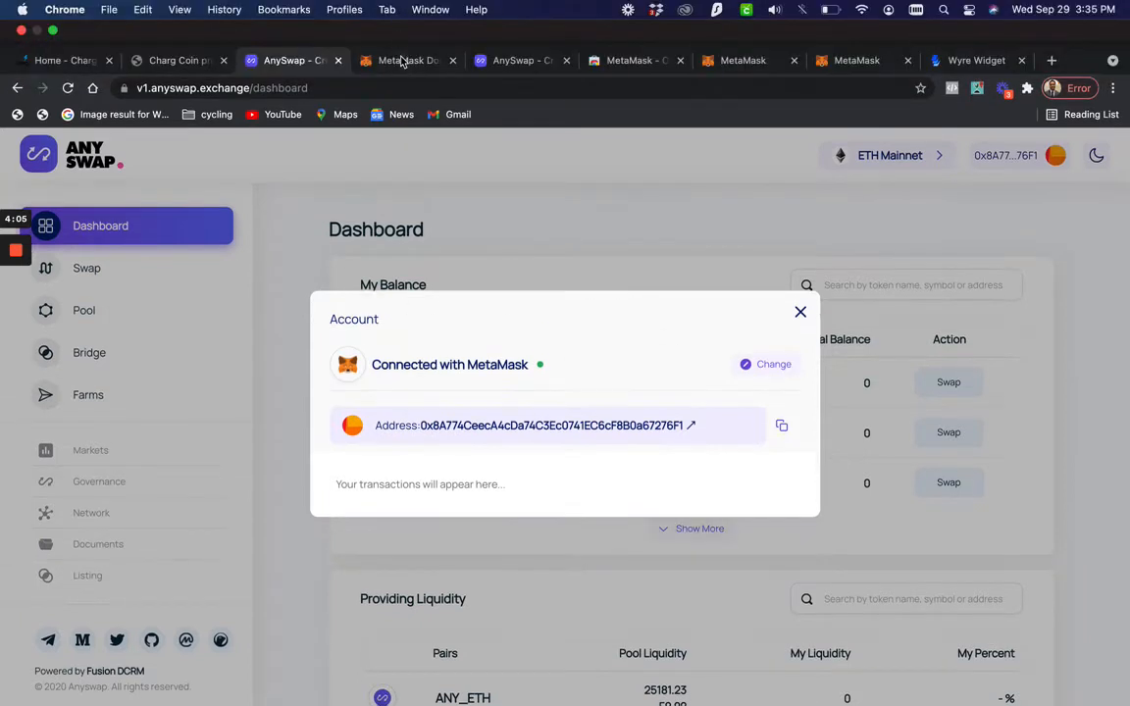
View the MetaMask website's browser download page.
left_click(407, 60)
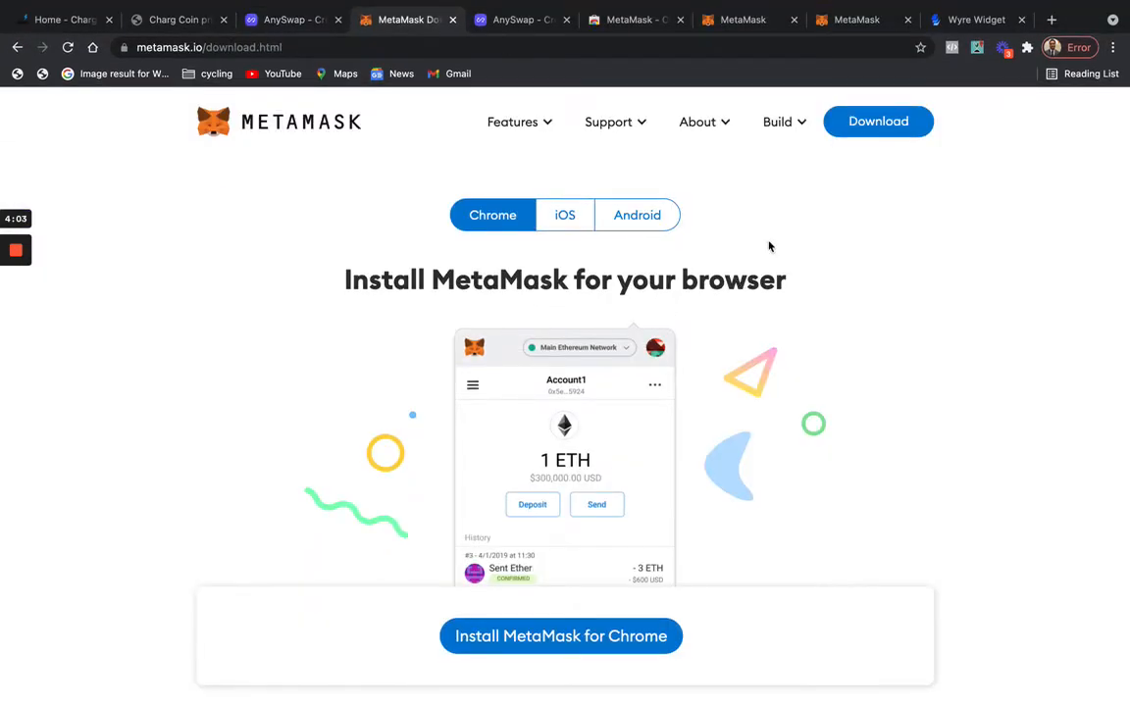
mouse_move(556, 213)
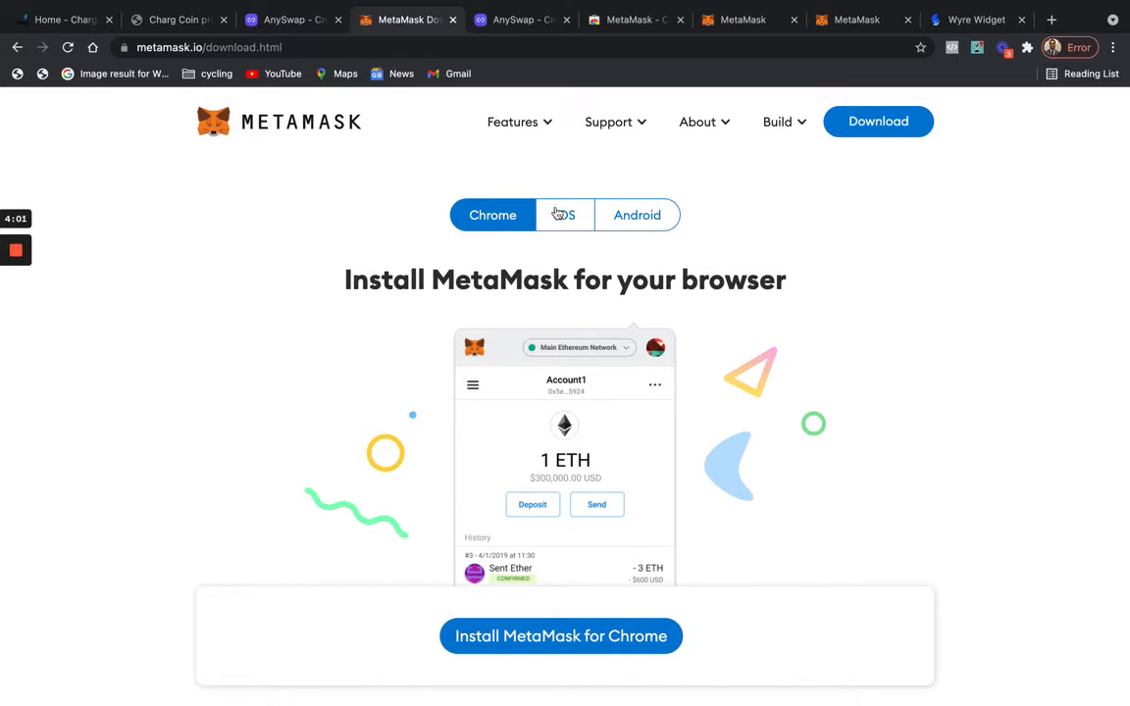
mouse_move(718, 233)
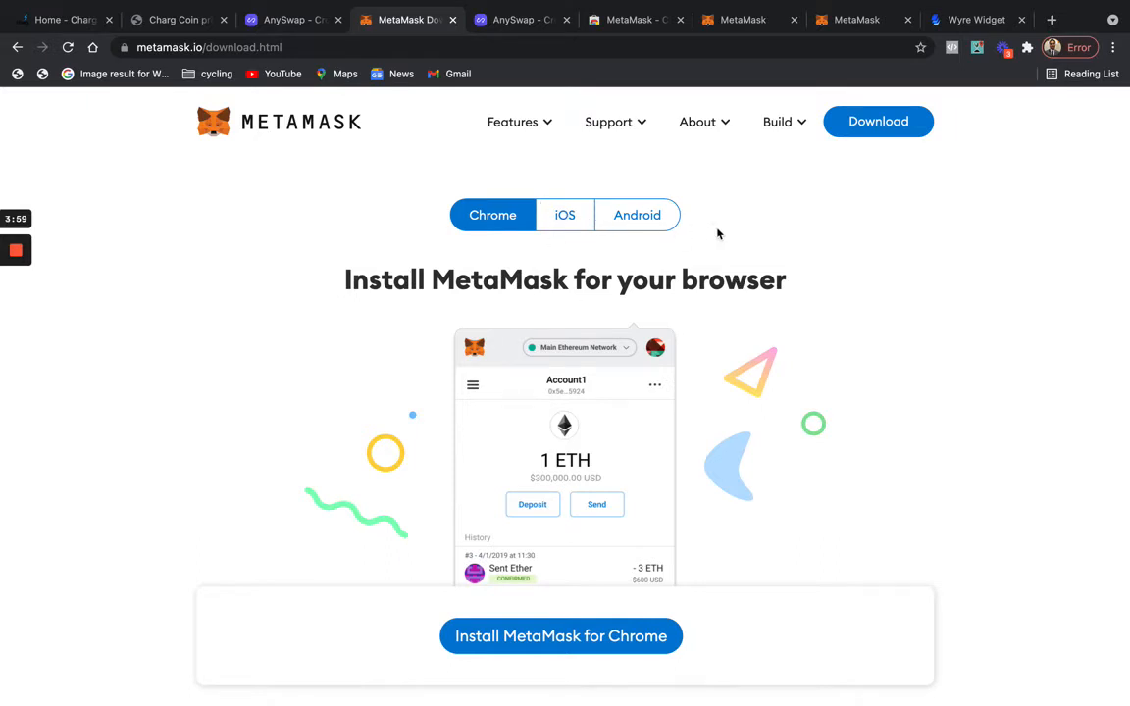
mouse_move(565, 215)
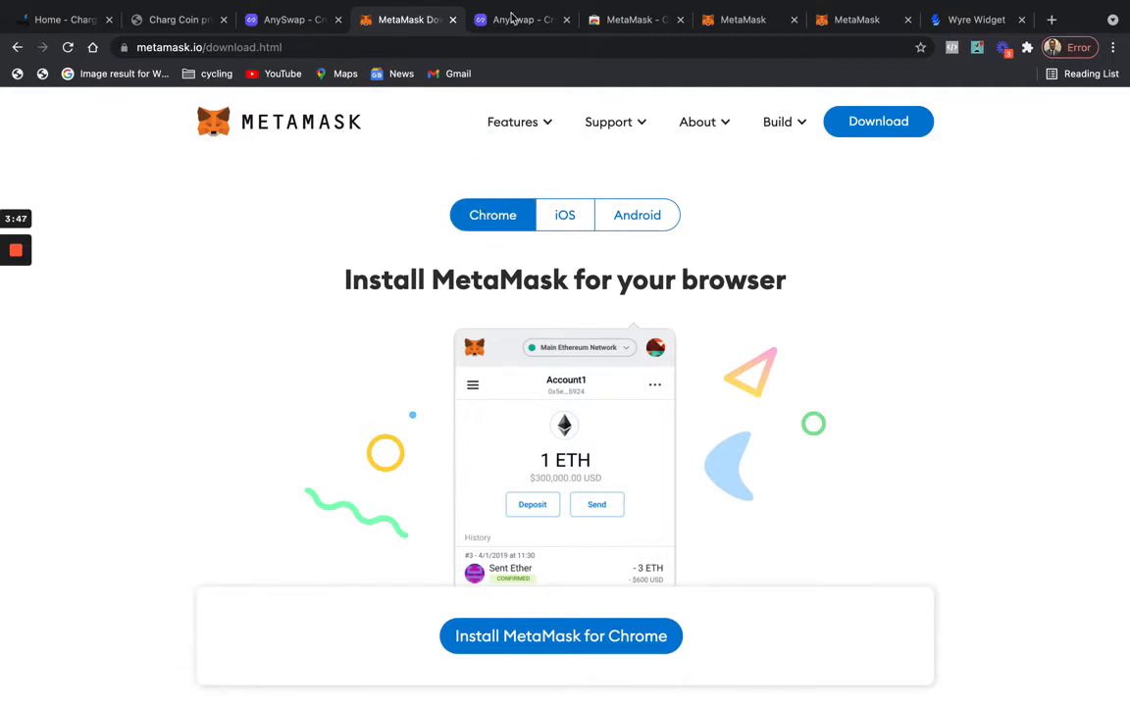
mouse_move(520, 19)
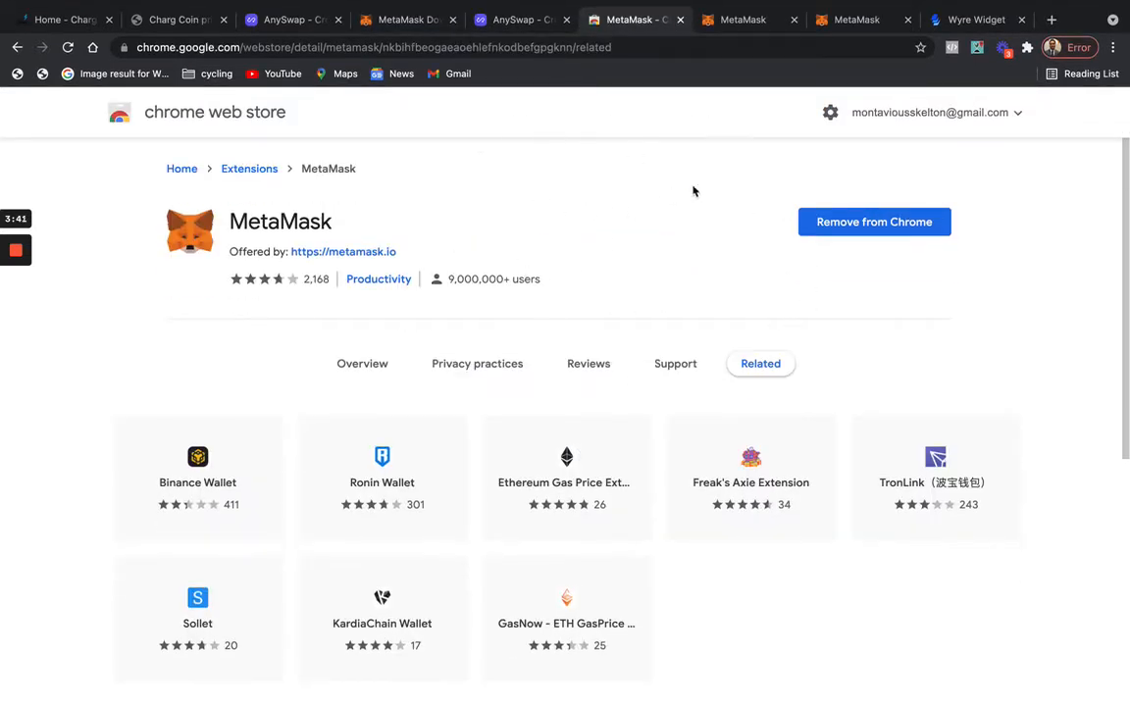
From MetaMask's Deposit Ether options, continue to buying ETH with Wyre.
left_click(742, 19)
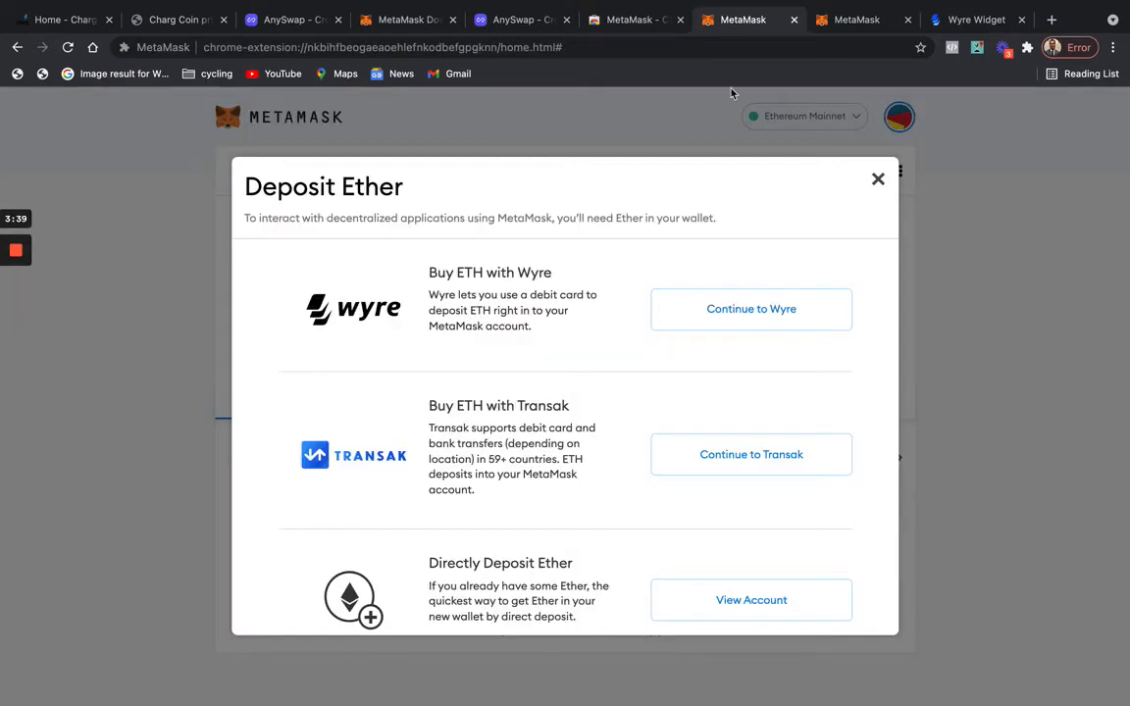
mouse_move(680, 181)
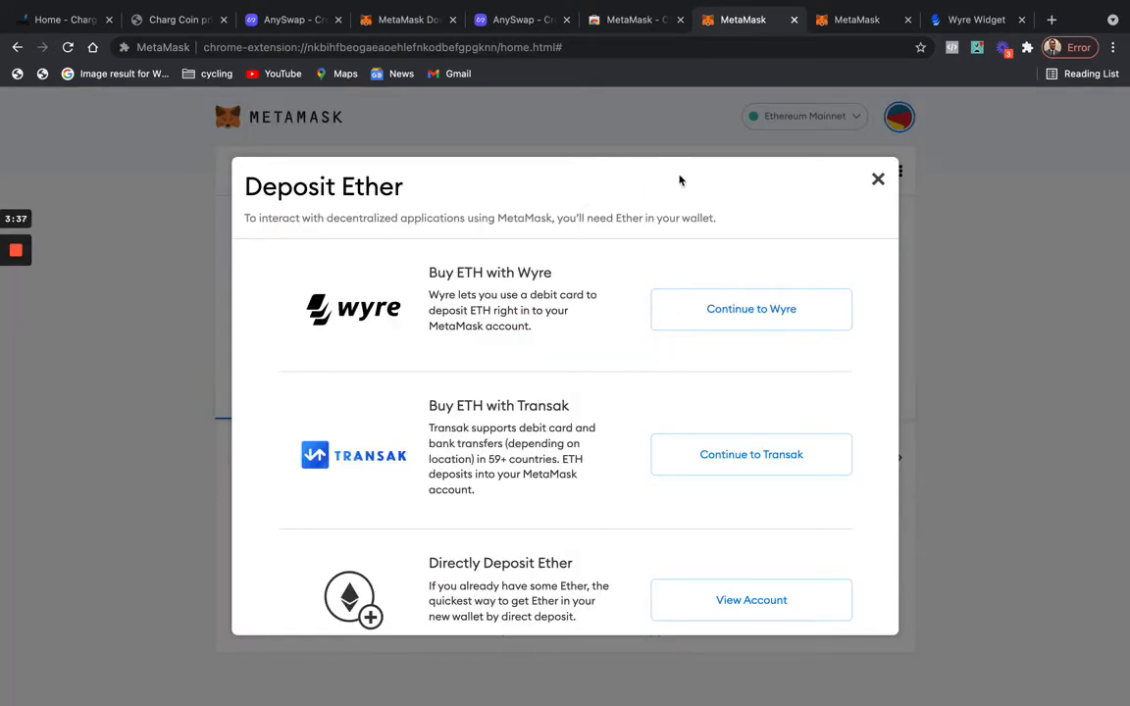
mouse_move(659, 321)
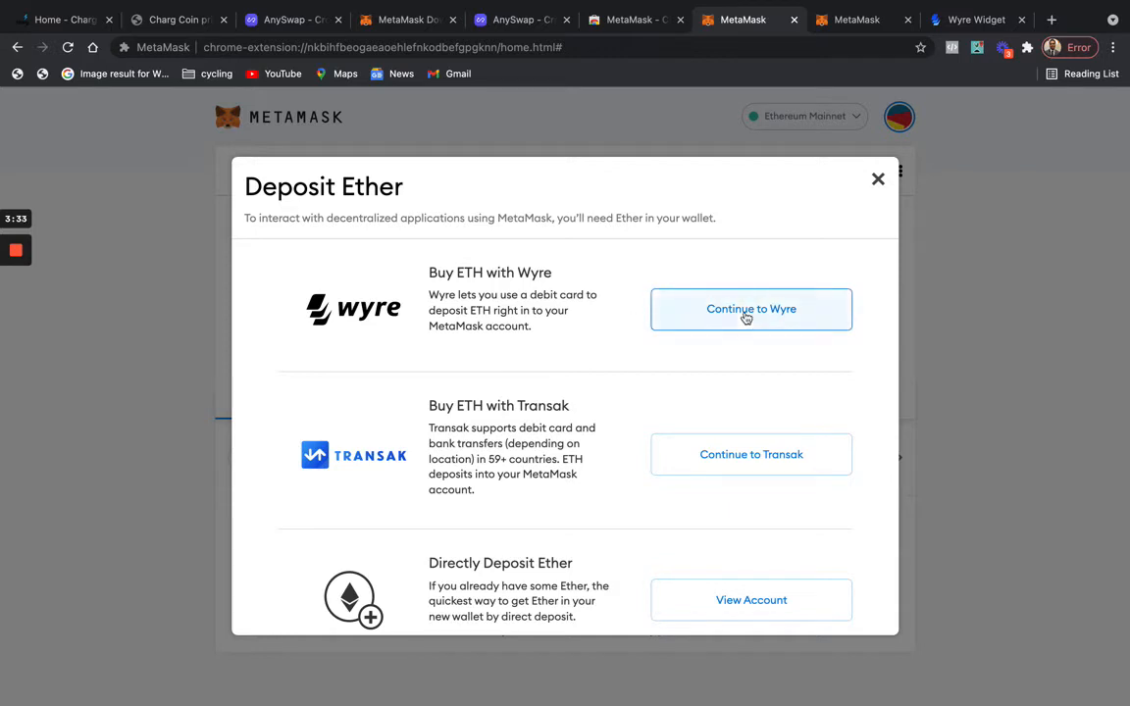
left_click(750, 309)
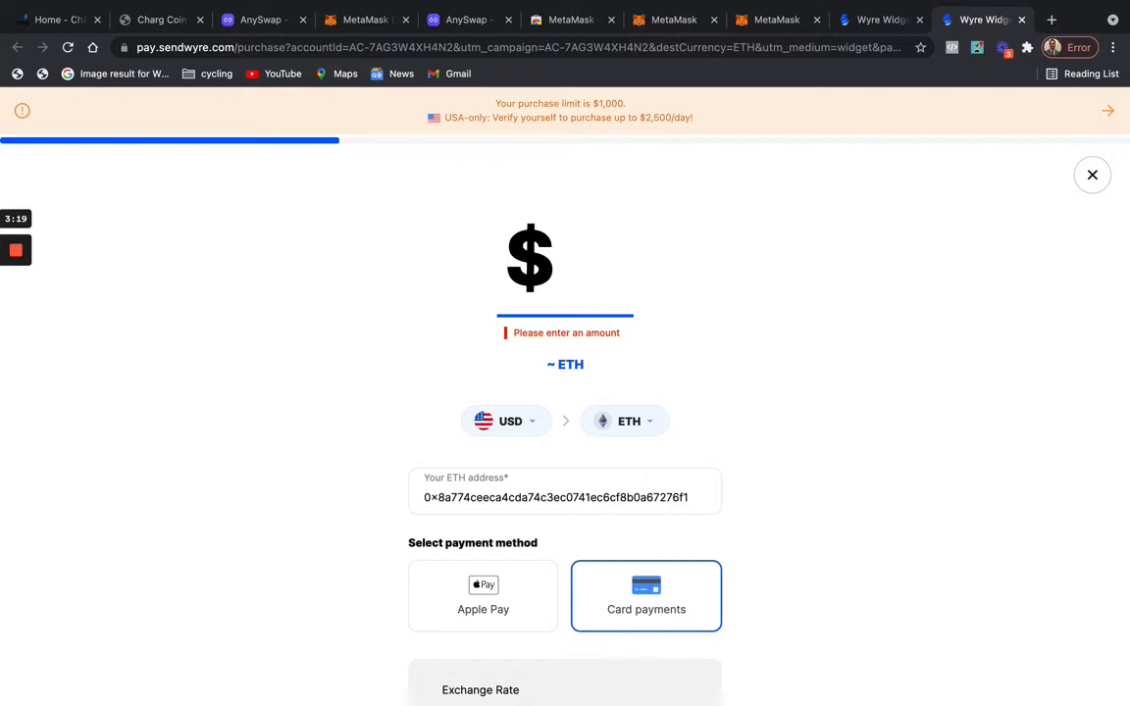
Enter a $50 card purchase in Wyre and review the 60.45 USD total with fees.
type("50")
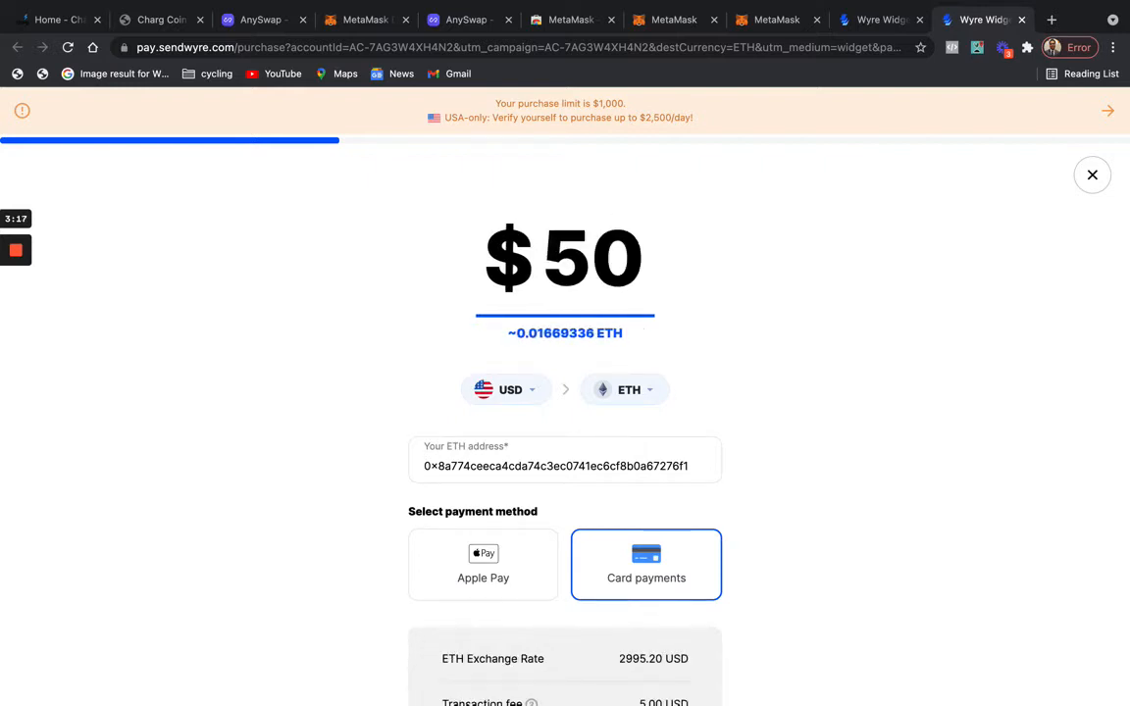
mouse_move(680, 383)
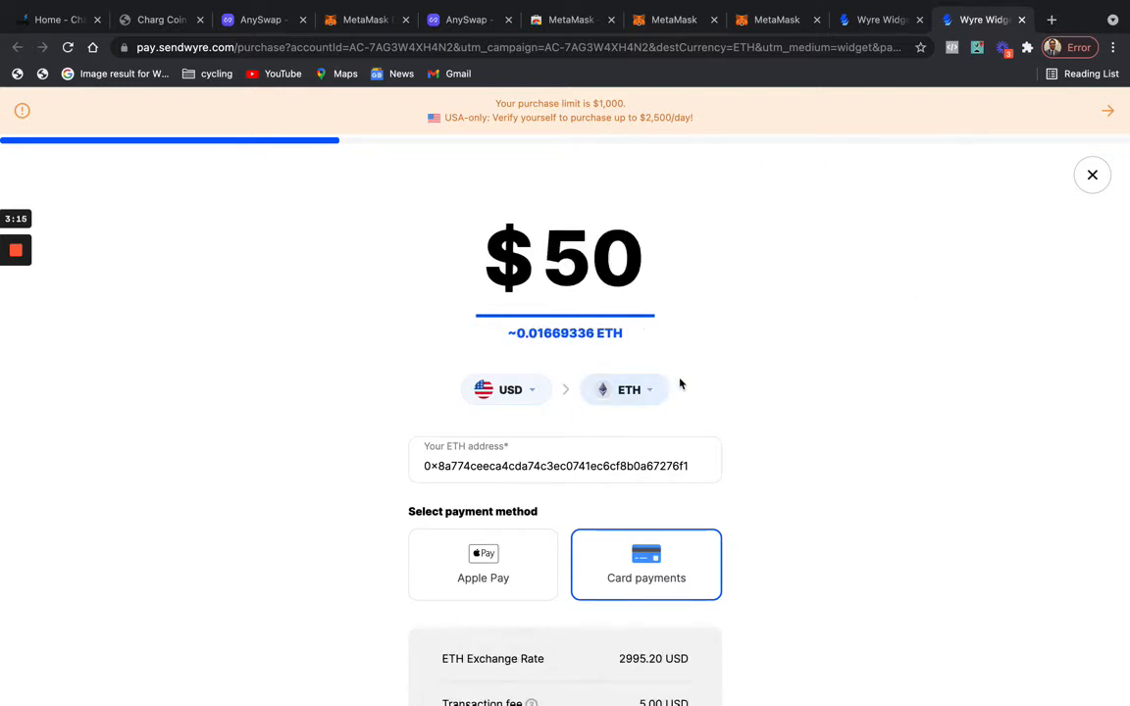
scroll("down", 3)
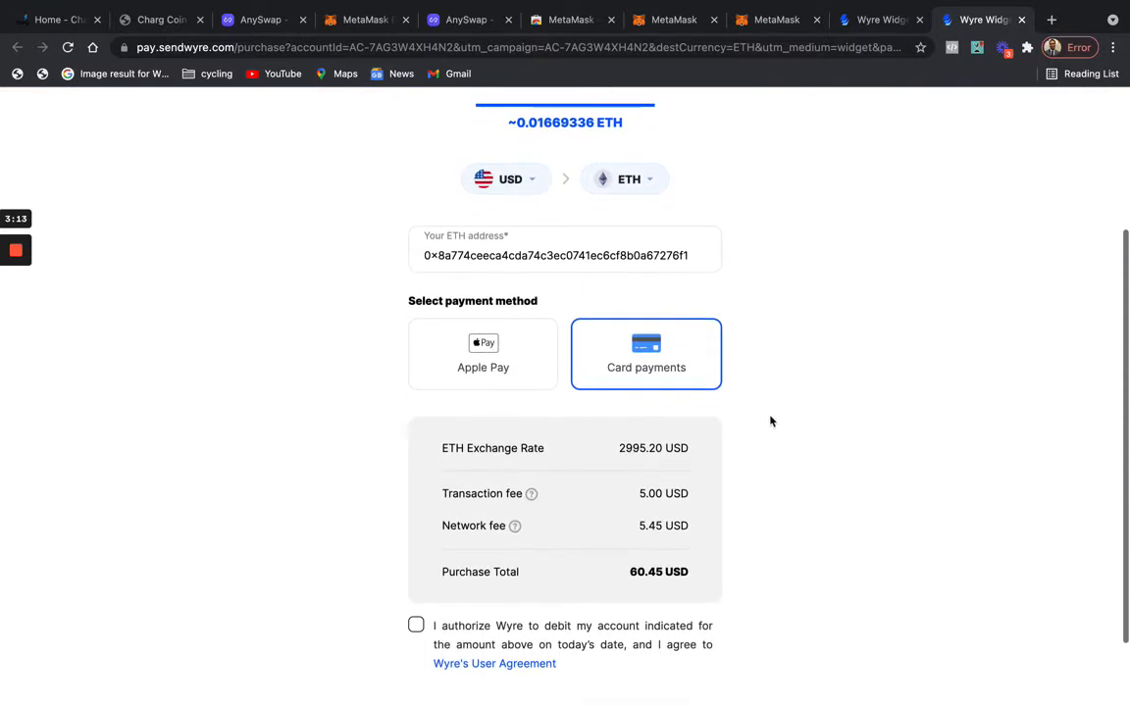
mouse_move(704, 363)
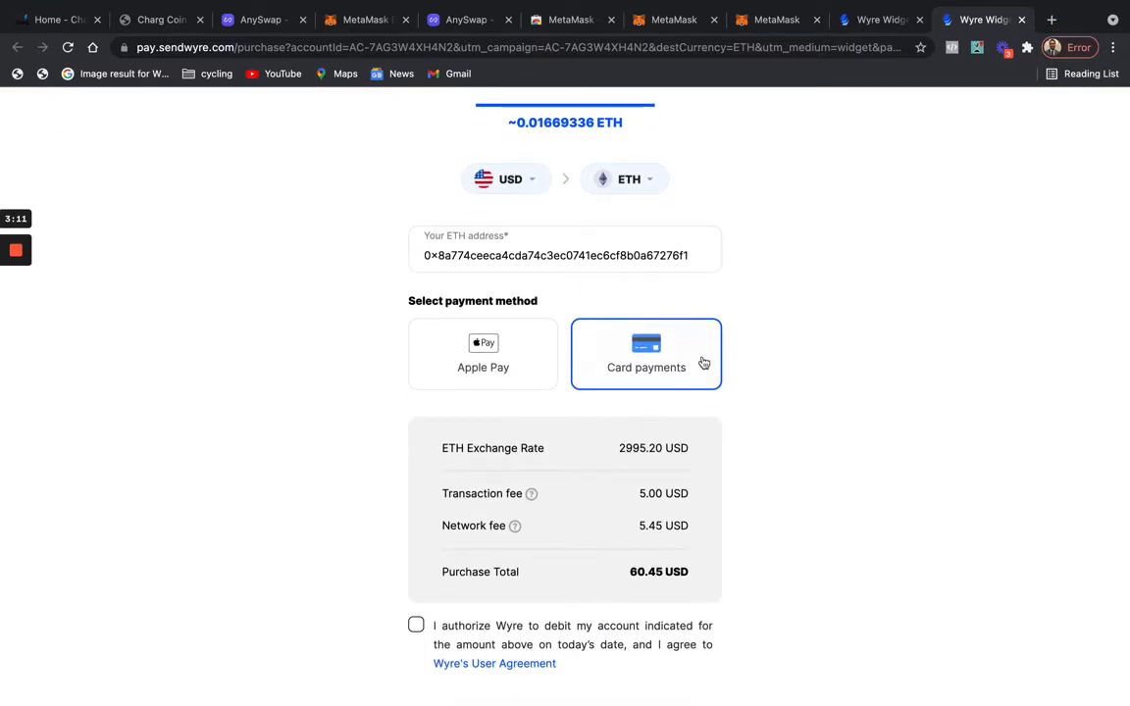
mouse_move(633, 534)
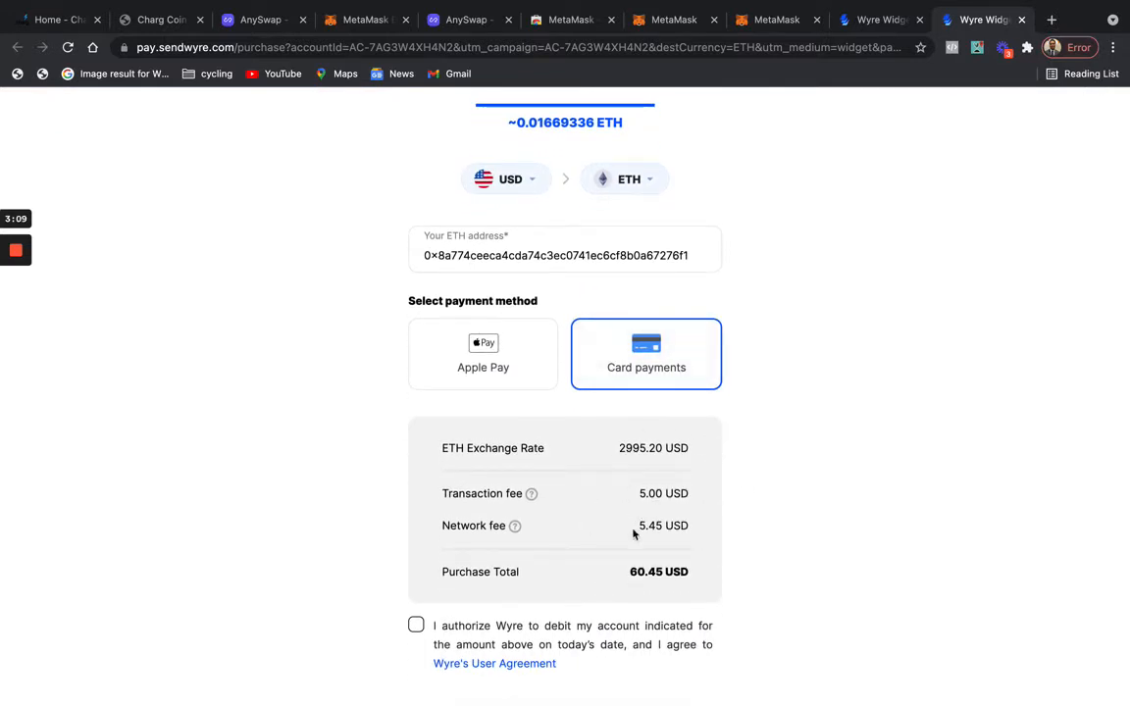
scroll("up", 3)
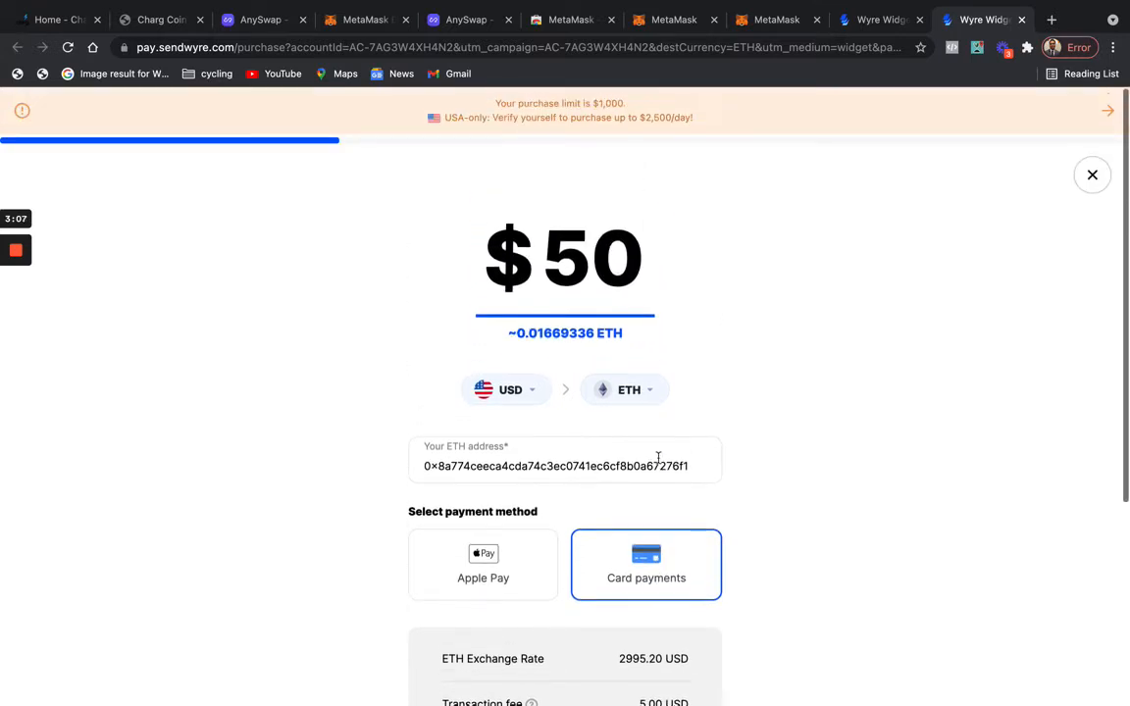
scroll("down", 3)
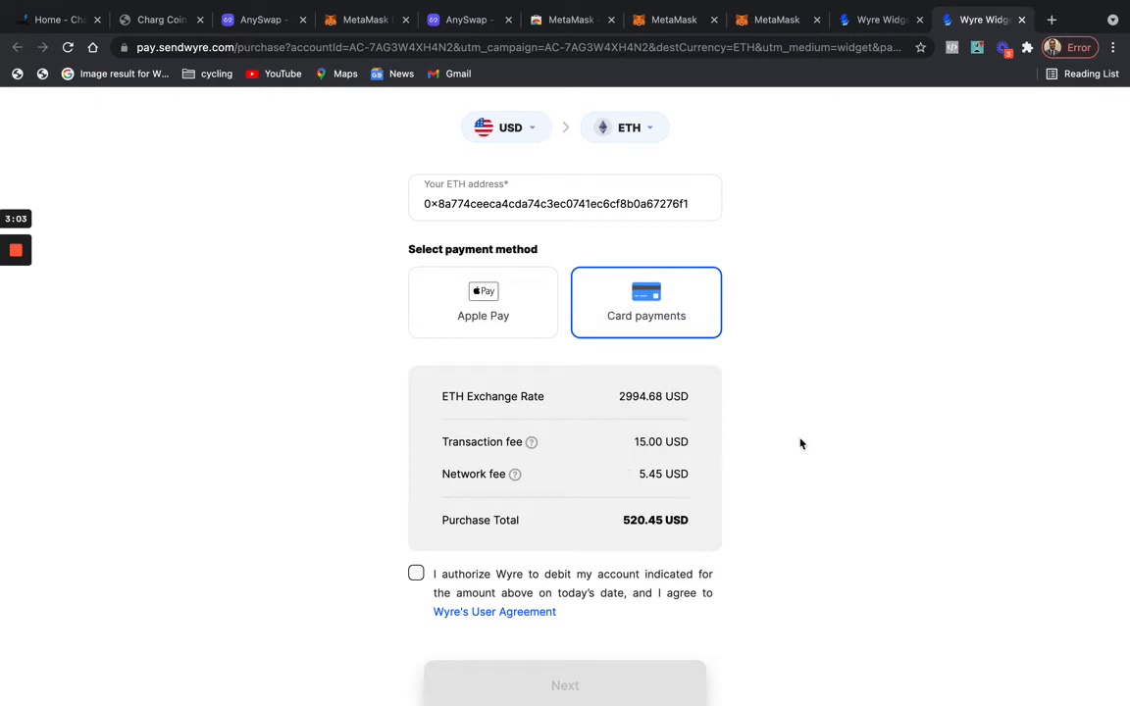
mouse_move(844, 426)
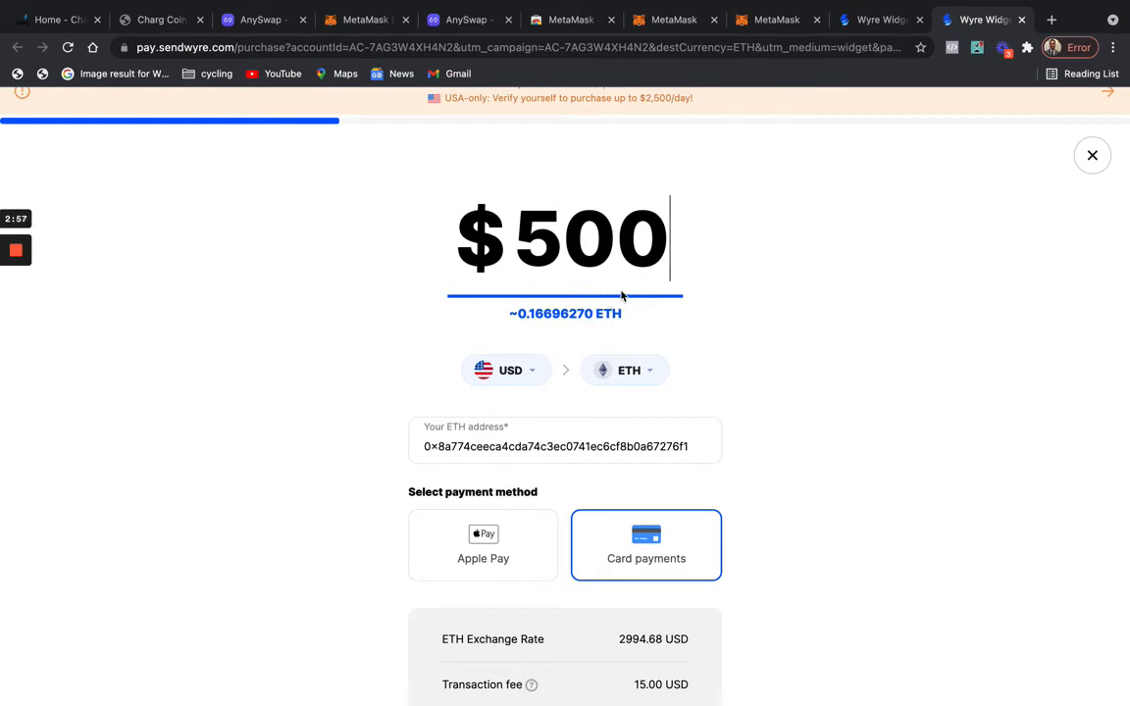
key("backspace")
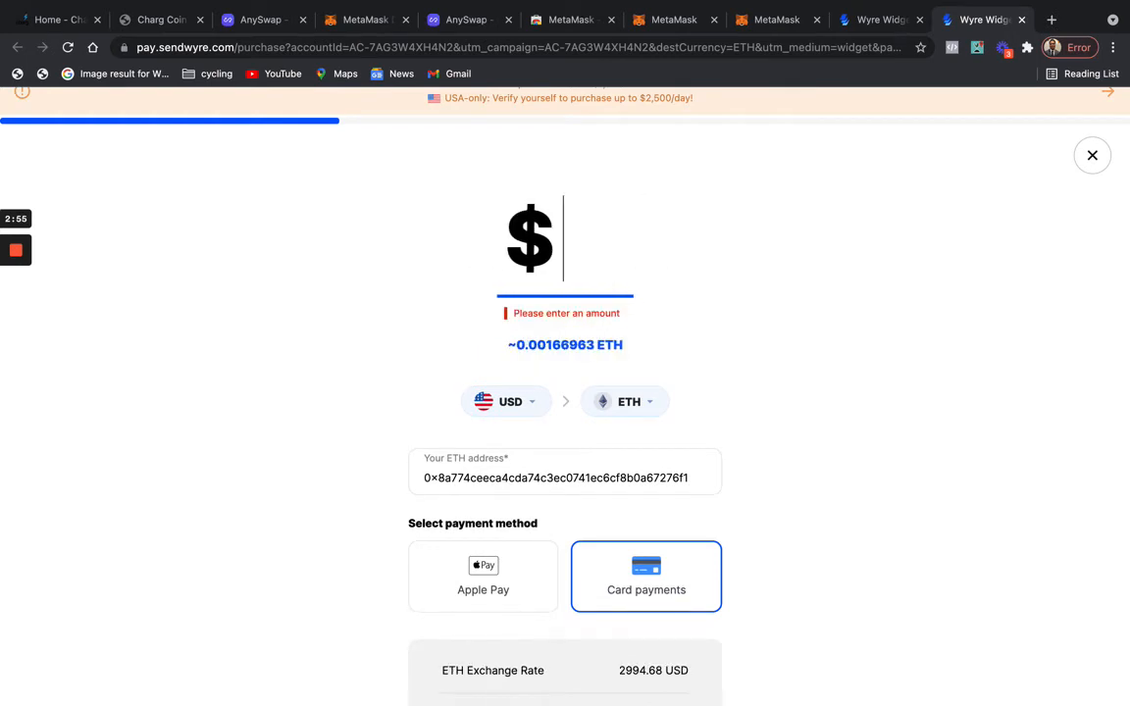
type("5")
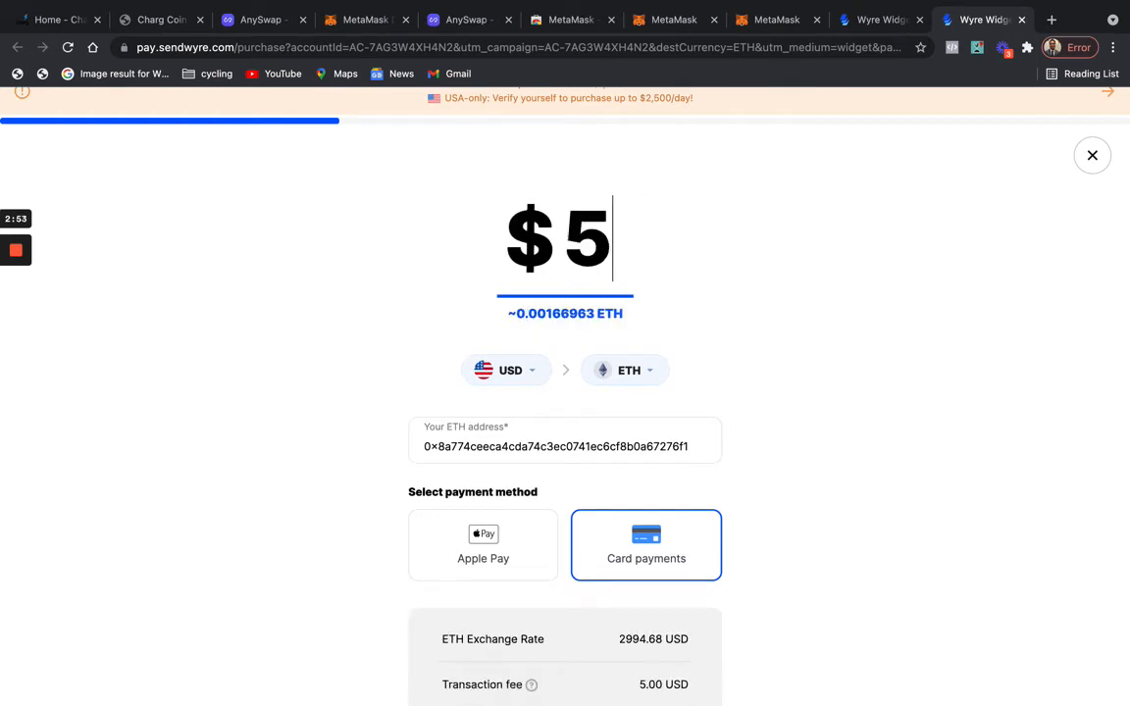
type("0")
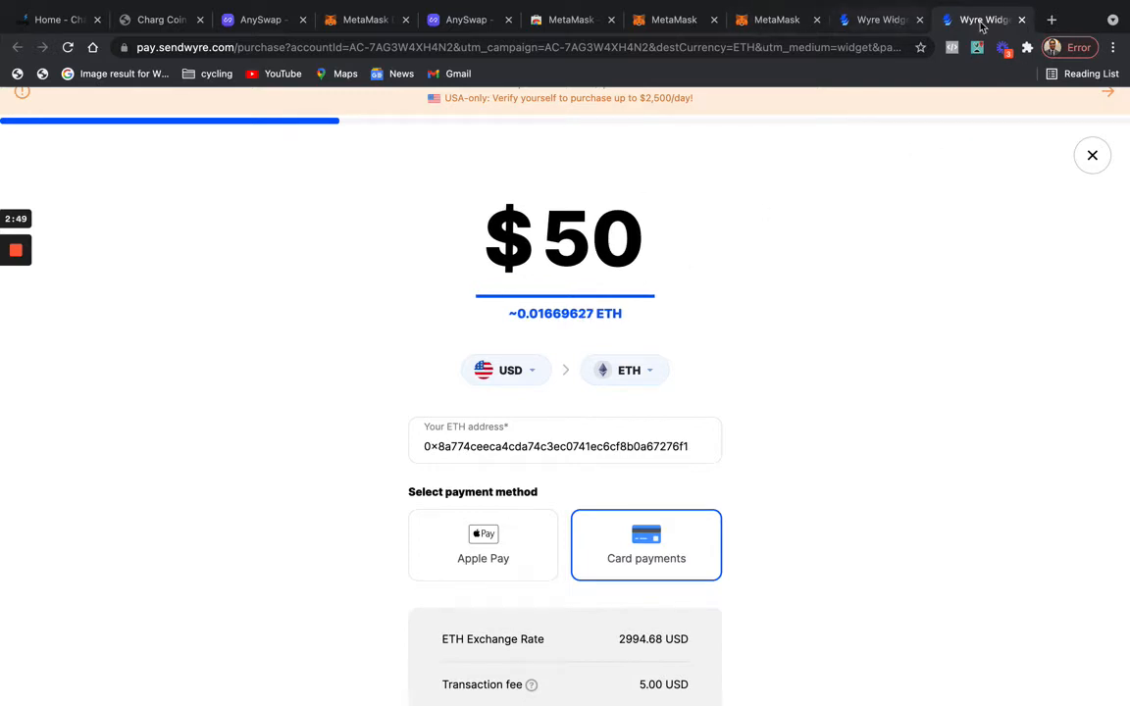
mouse_move(824, 157)
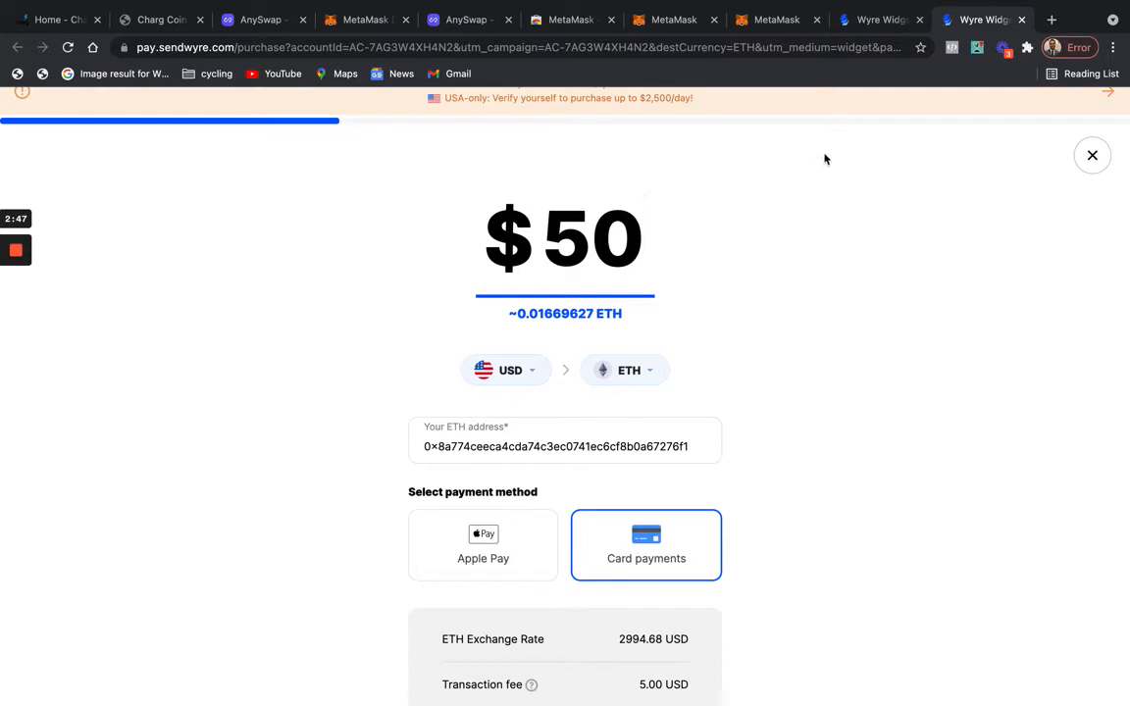
mouse_move(804, 265)
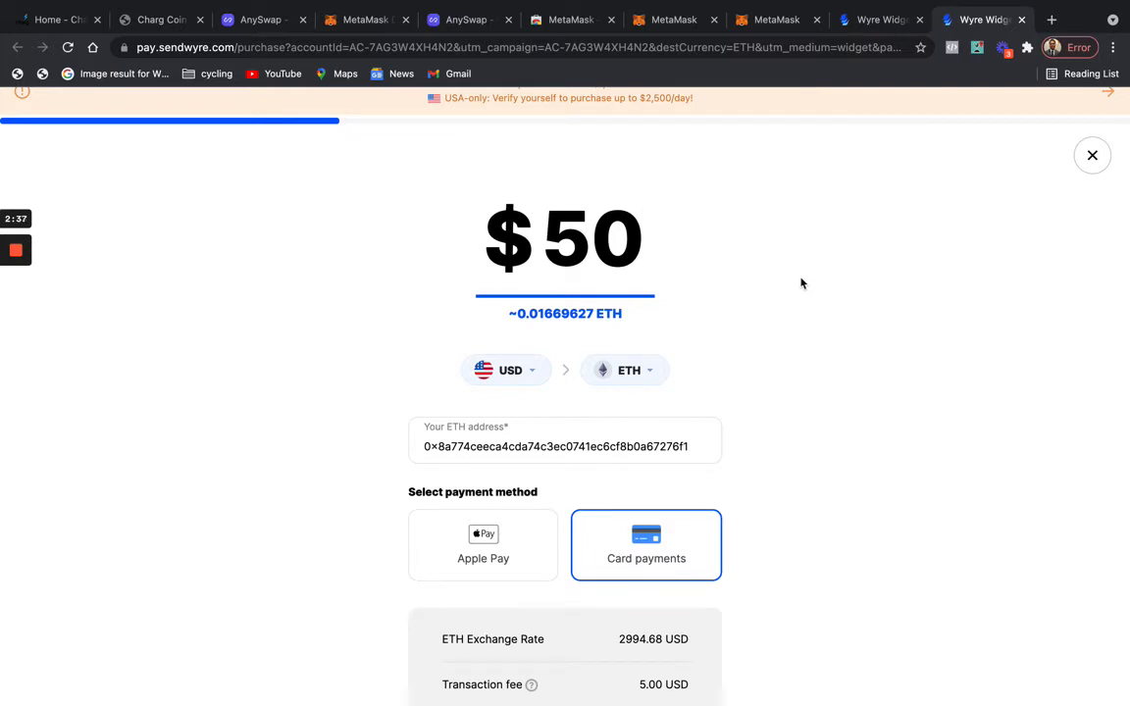
scroll("down", 3)
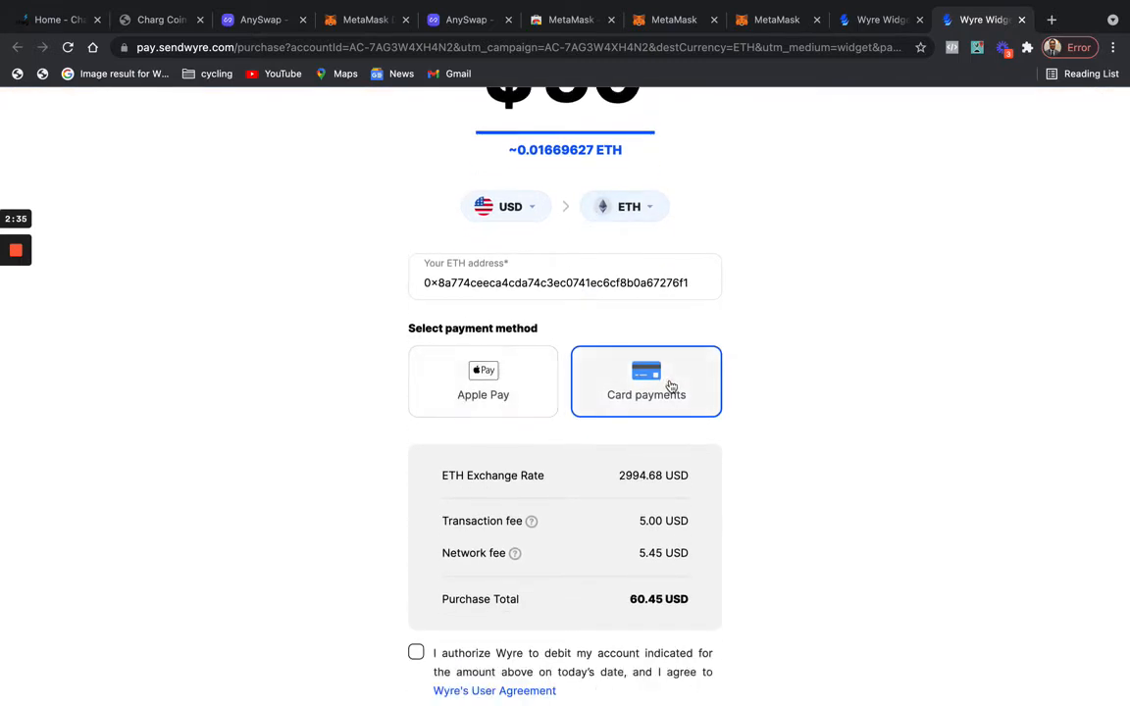
mouse_move(650, 337)
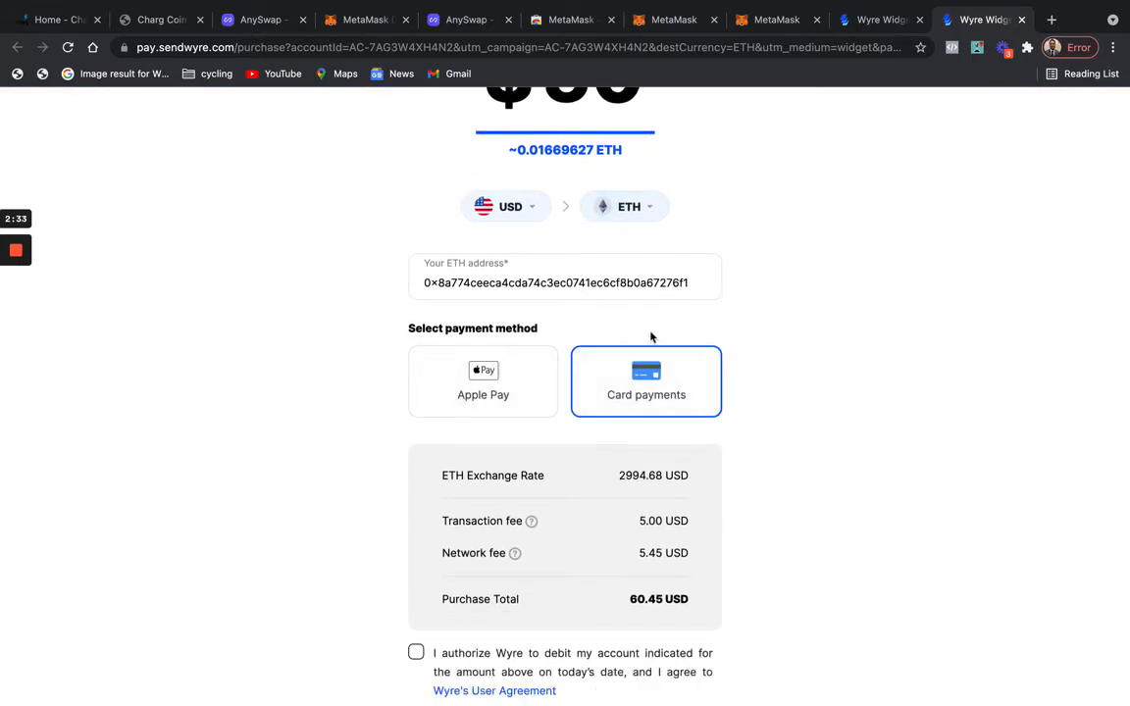
mouse_move(312, 39)
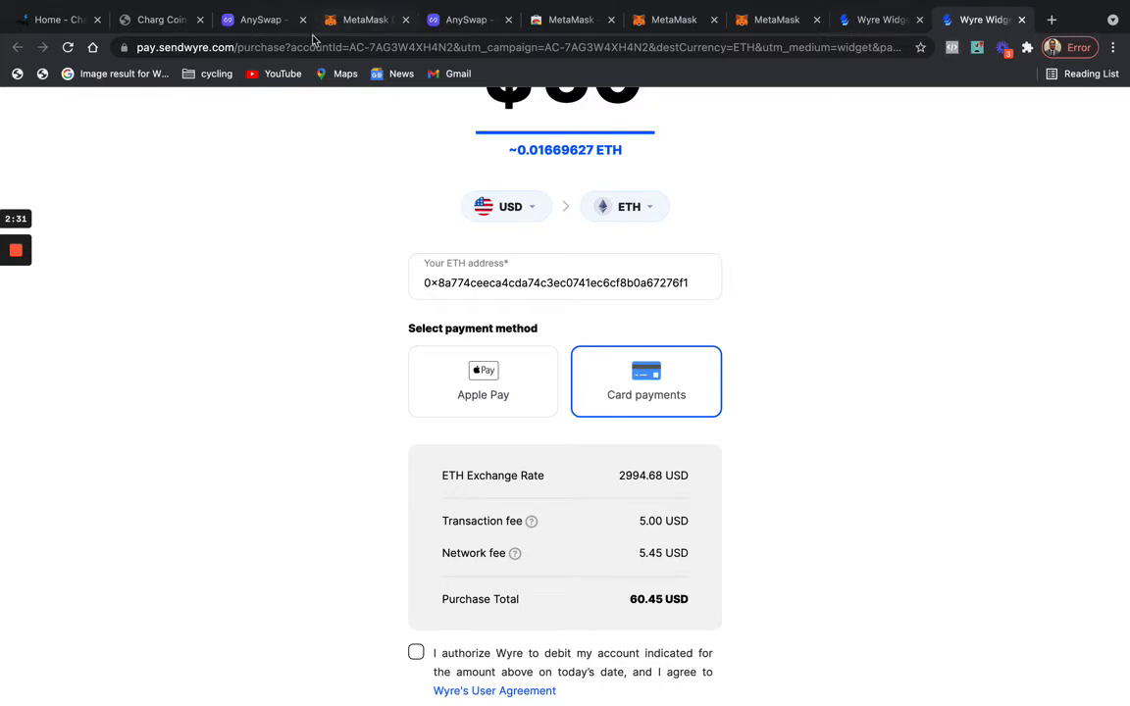
mouse_move(476, 20)
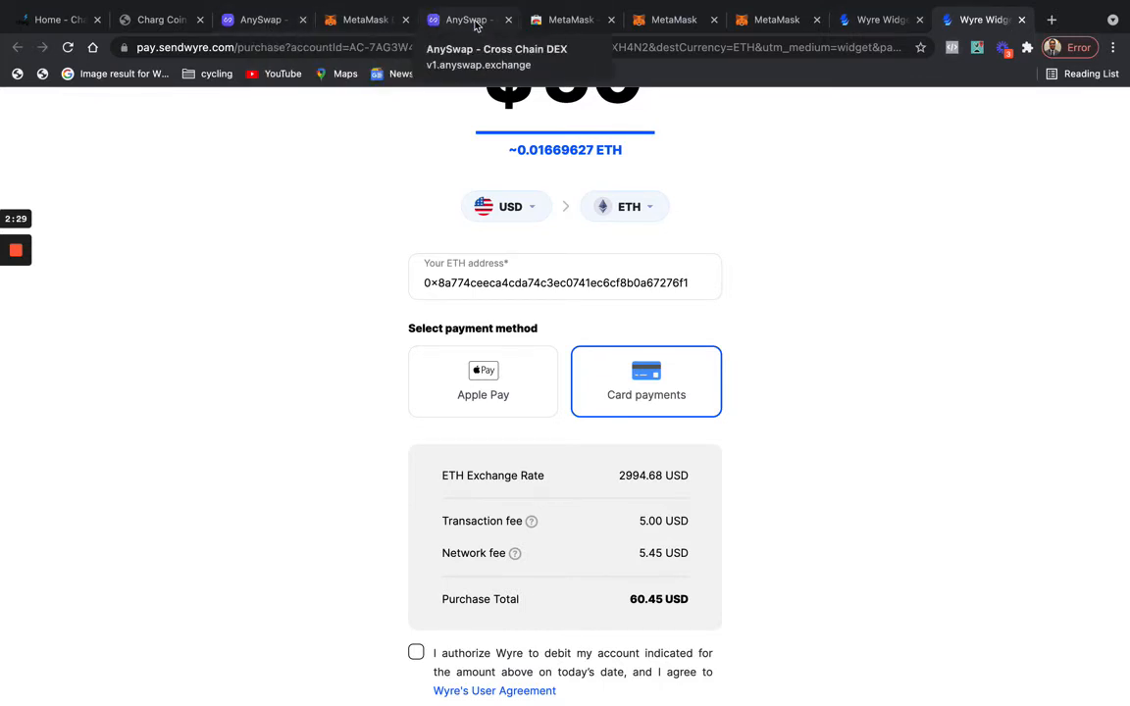
On AnySwap's swap page, search 'ch' and choose CHG (Charg) as the output token.
left_click(466, 20)
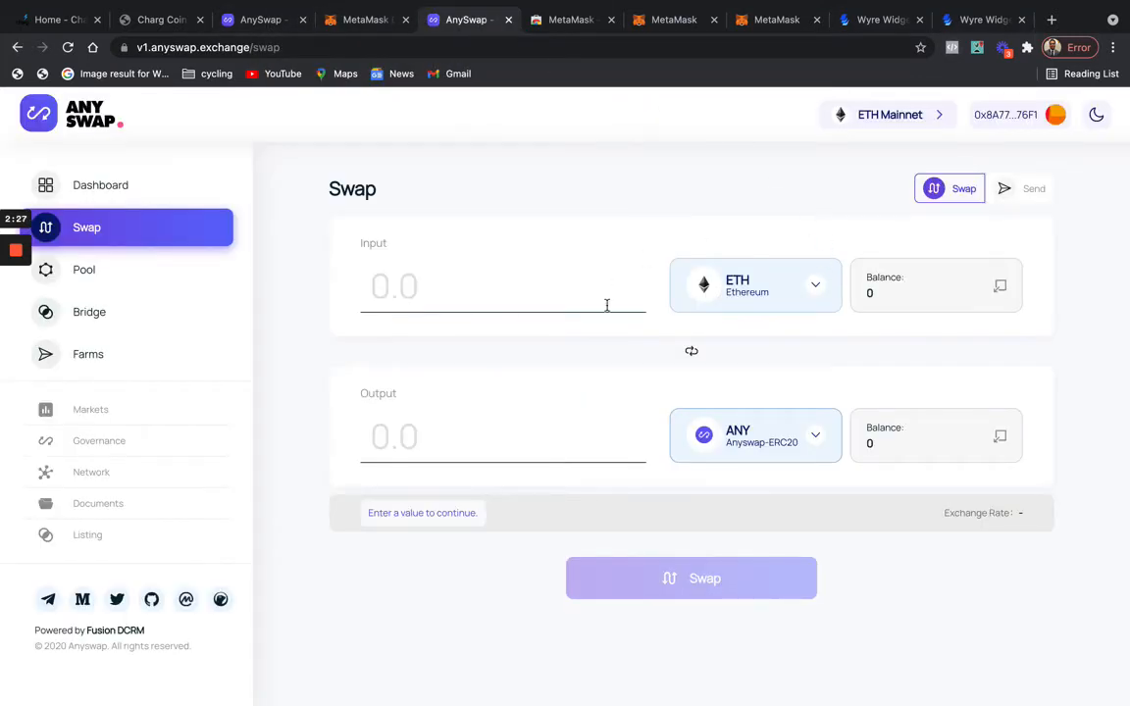
mouse_move(647, 310)
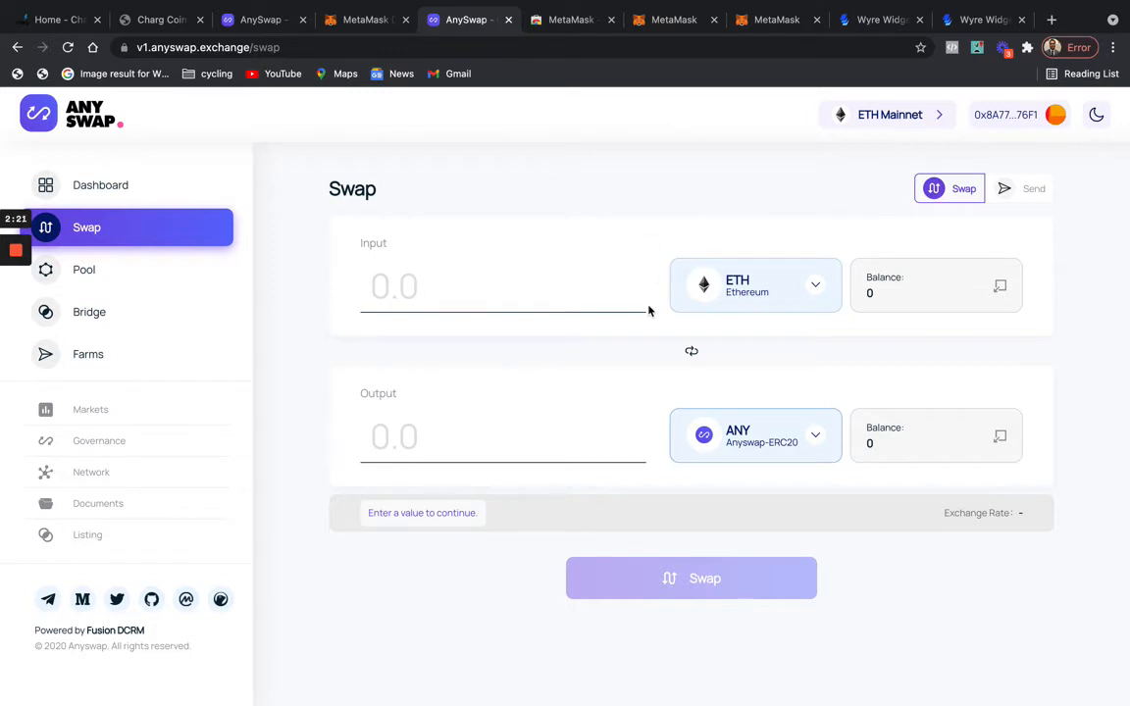
left_click(755, 286)
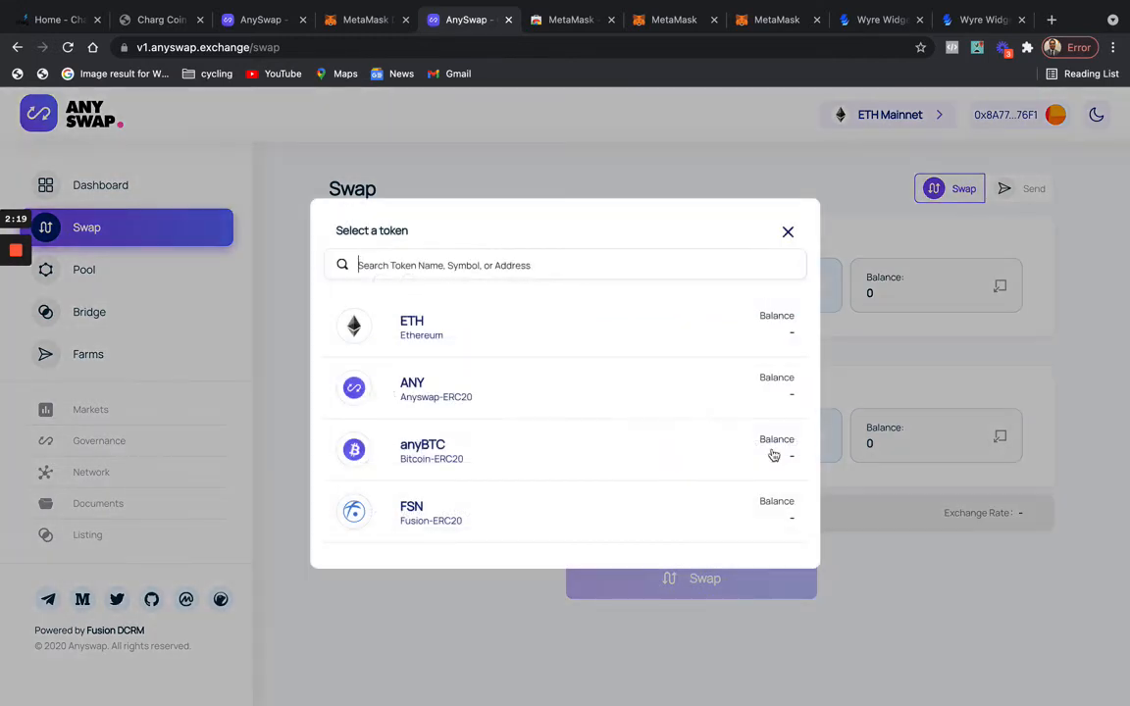
type("chg")
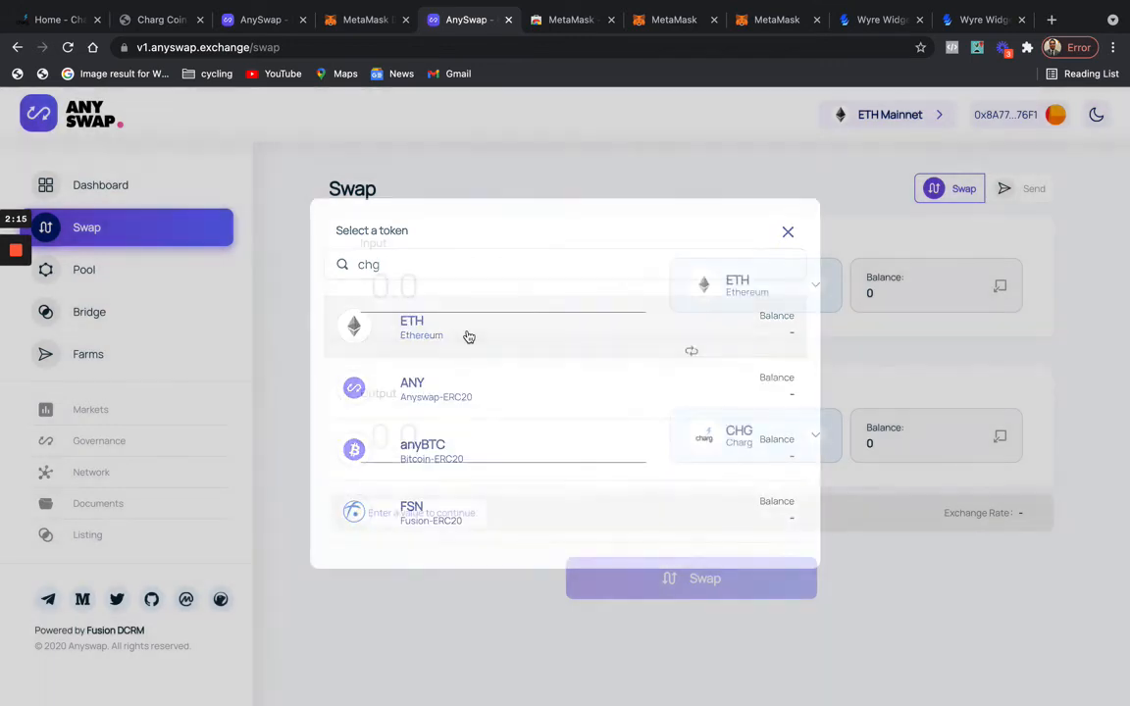
left_click(739, 437)
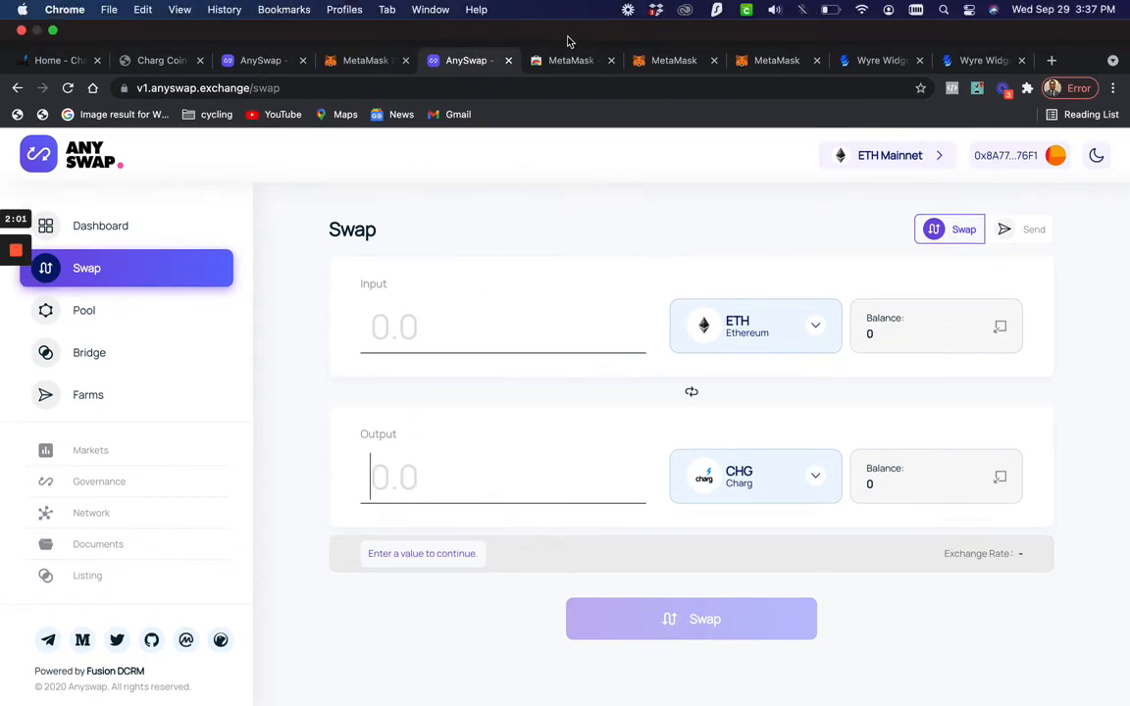
left_click(157, 19)
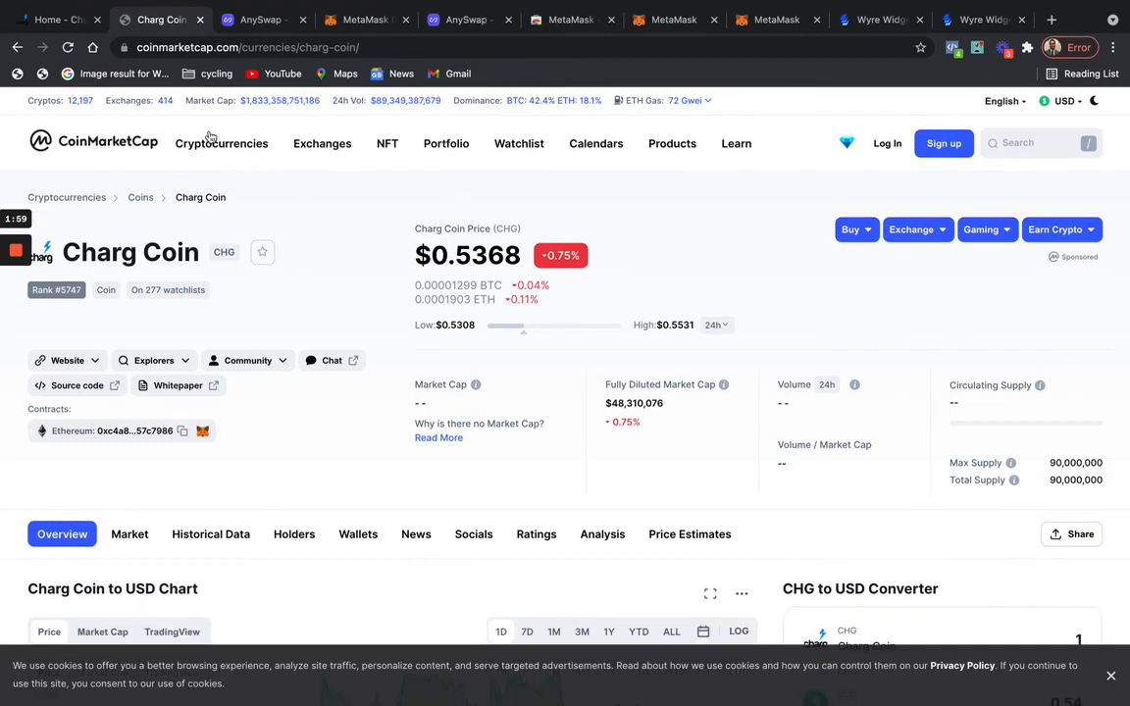
mouse_move(530, 10)
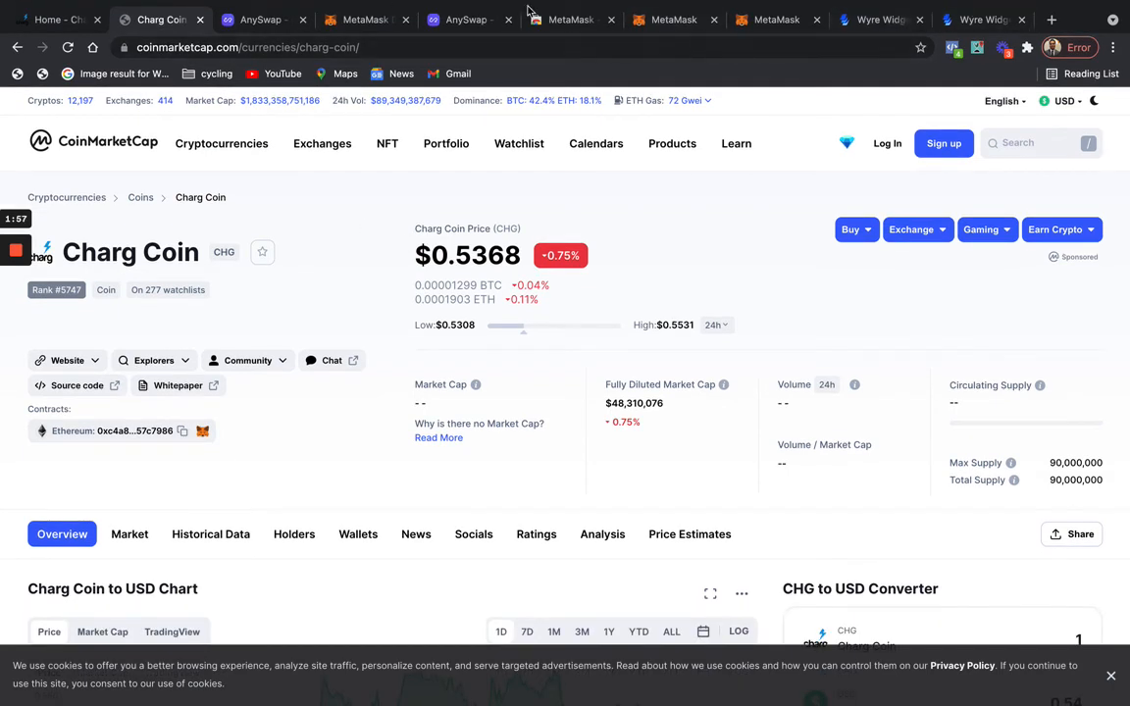
left_click(466, 19)
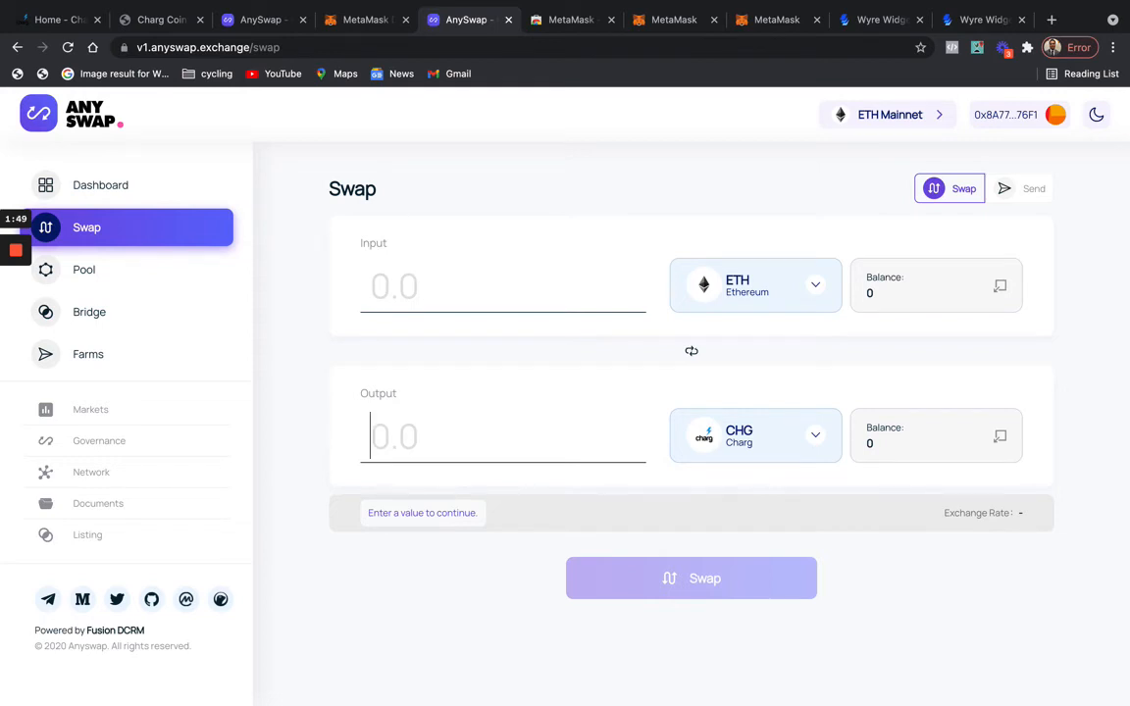
Request 85 CHG as output (about 0.00607152 ETH), then view MetaMask's 0 ETH wallet.
type("85")
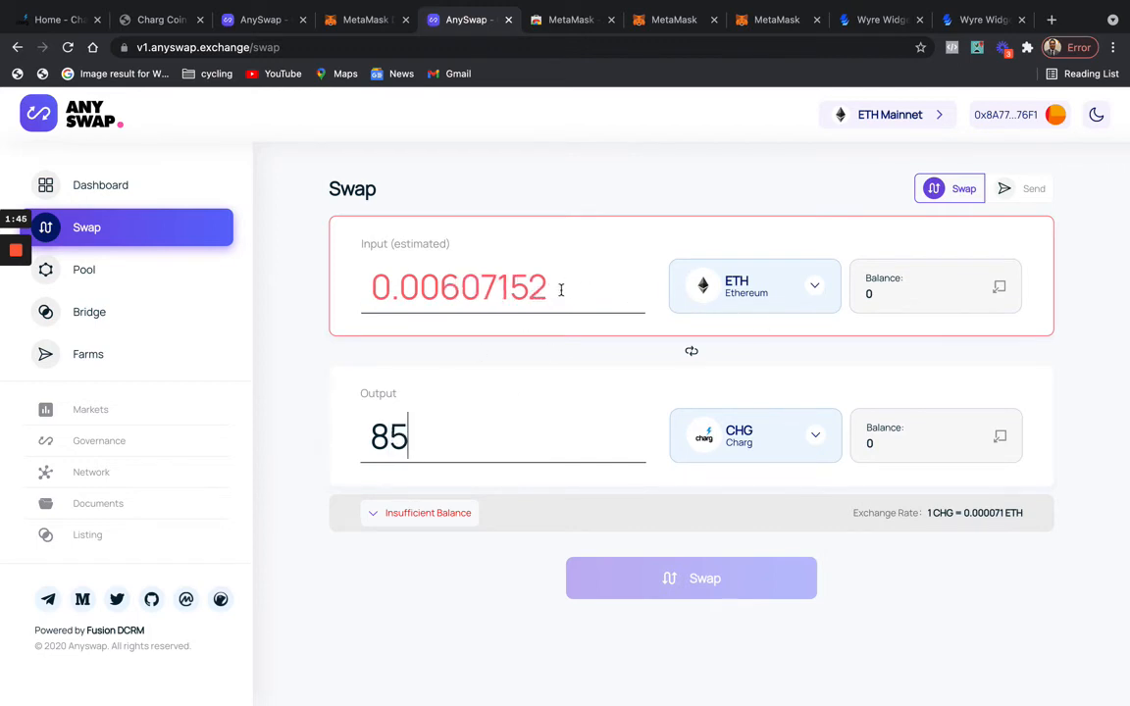
mouse_move(612, 242)
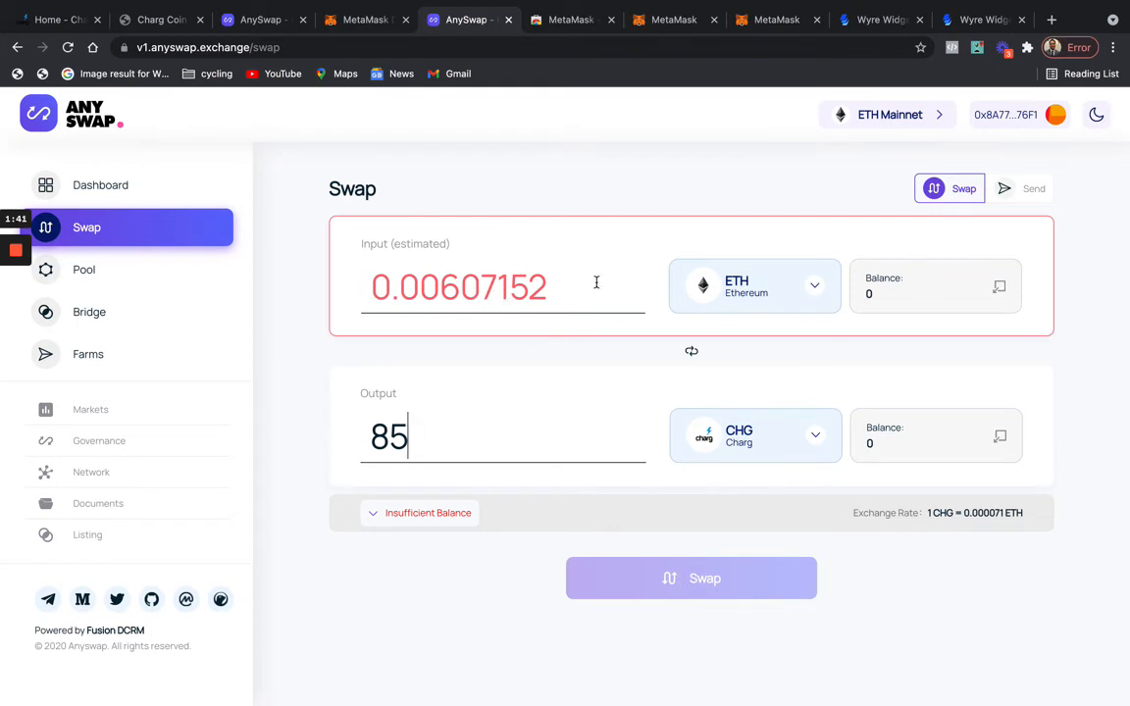
mouse_move(665, 416)
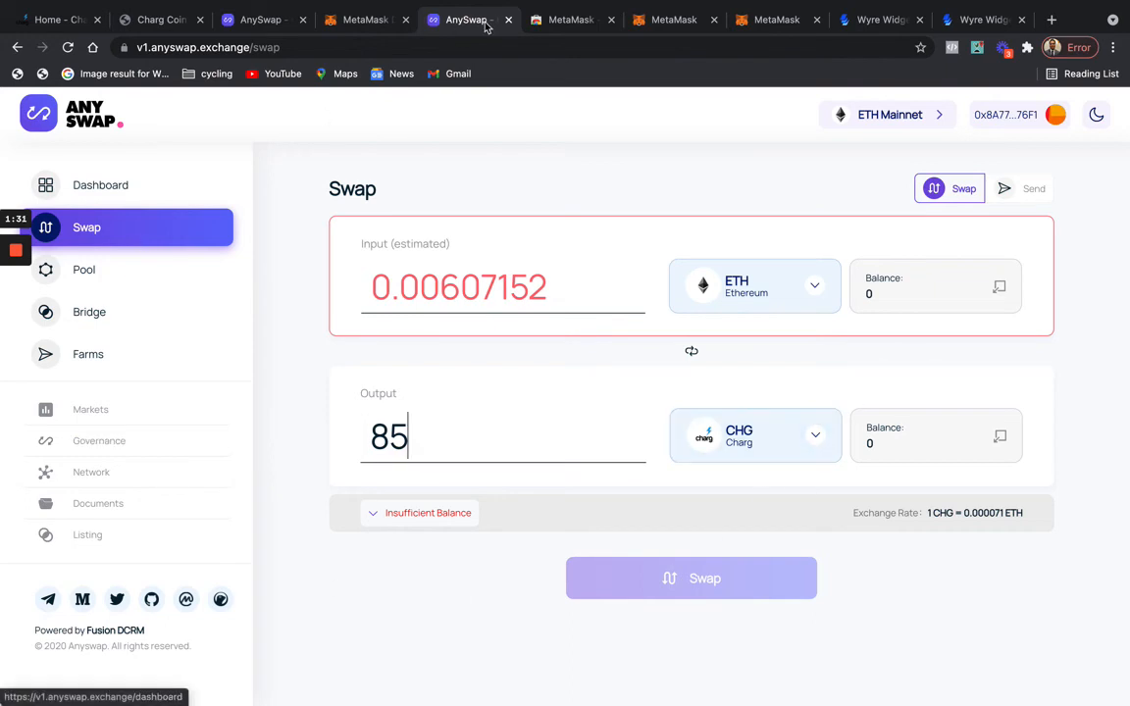
left_click(674, 20)
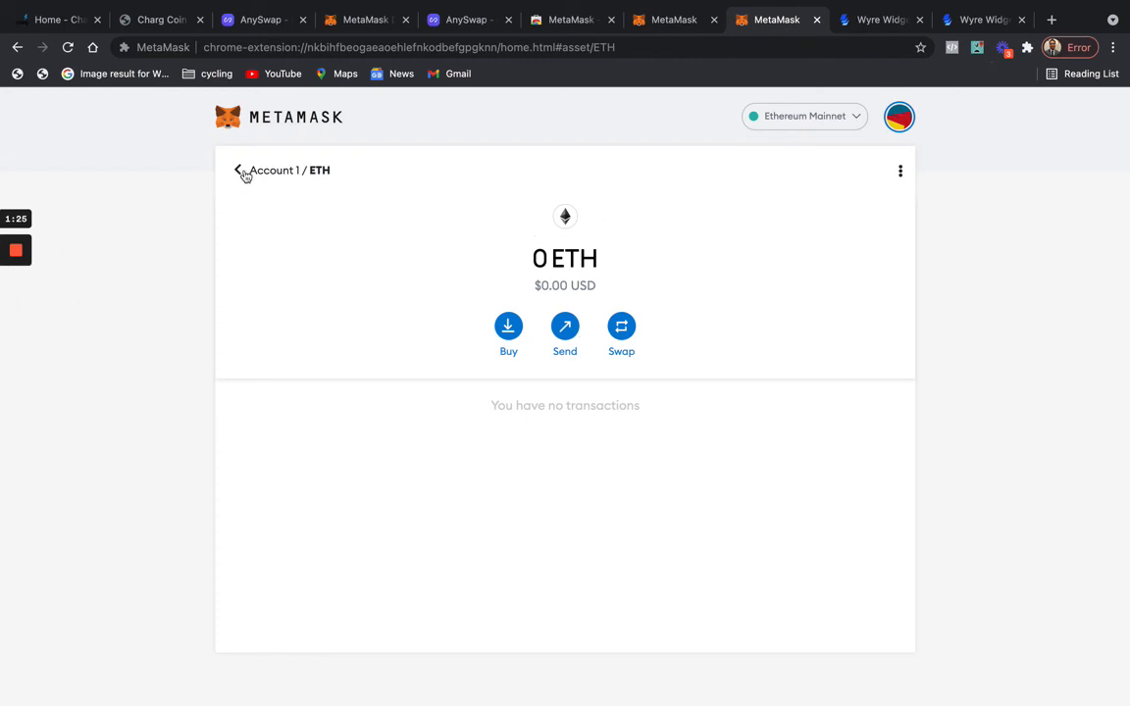
mouse_move(508, 327)
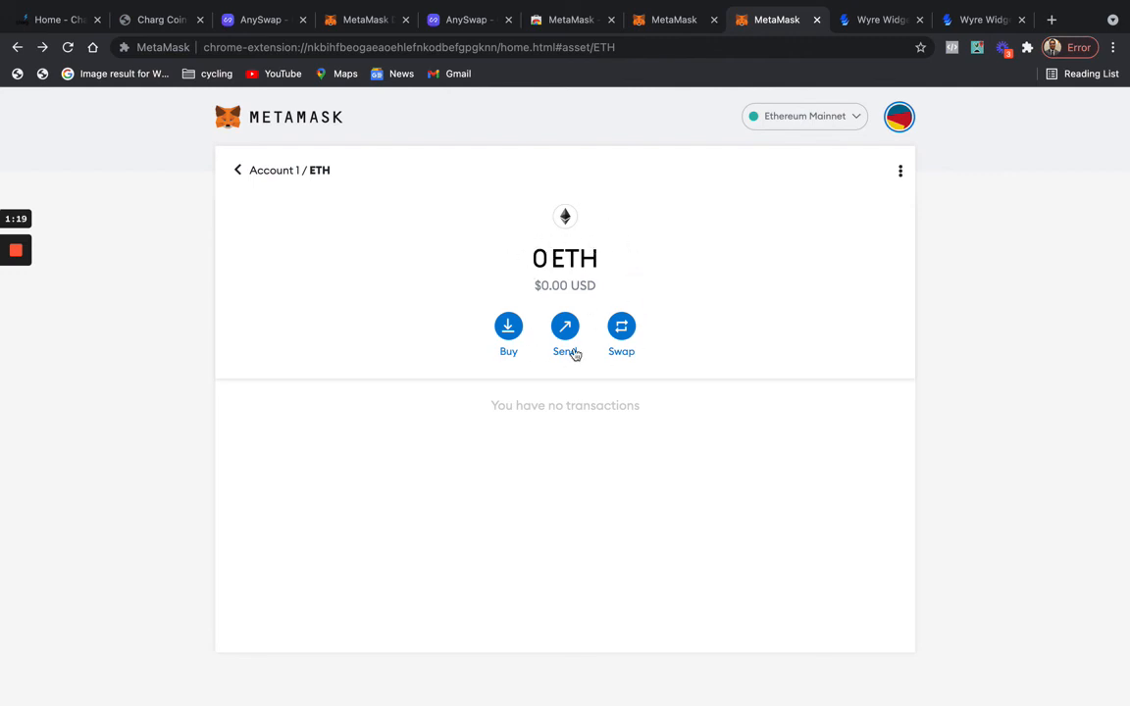
mouse_move(606, 218)
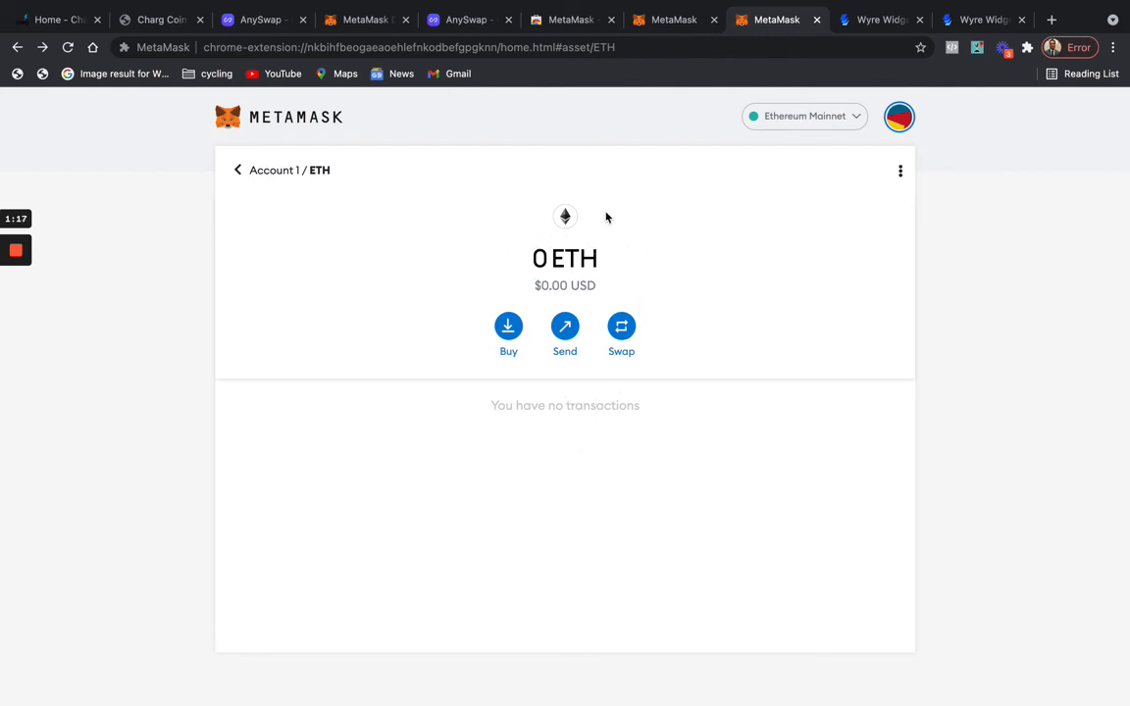
mouse_move(656, 423)
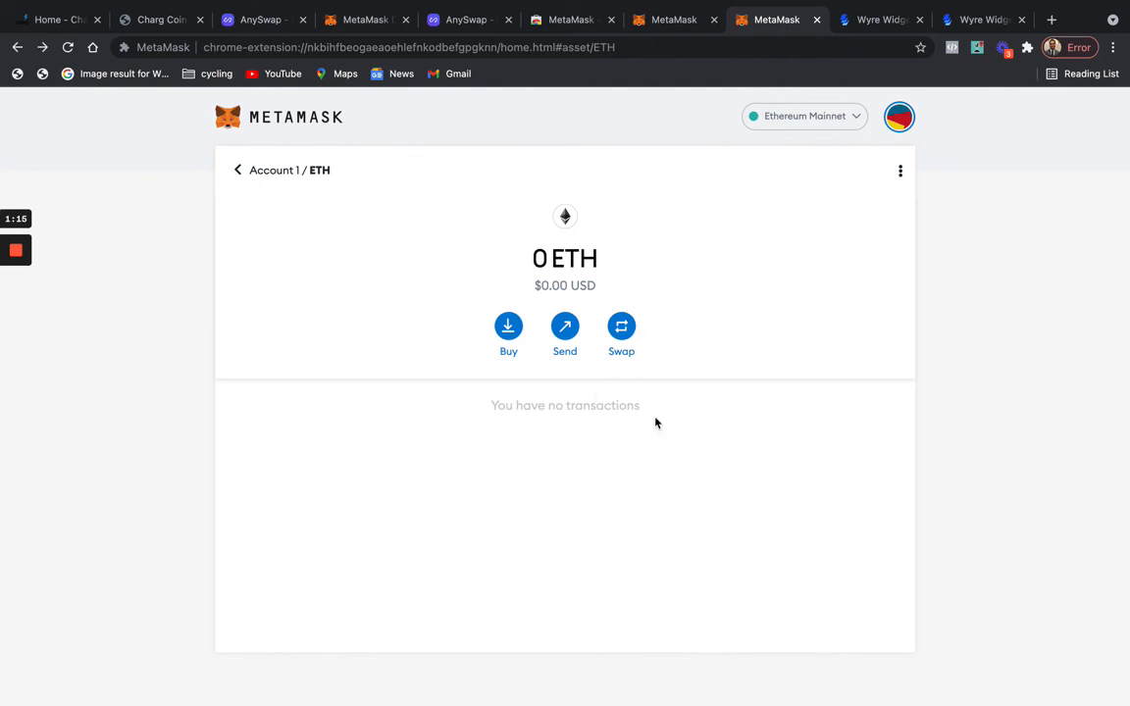
mouse_move(776, 168)
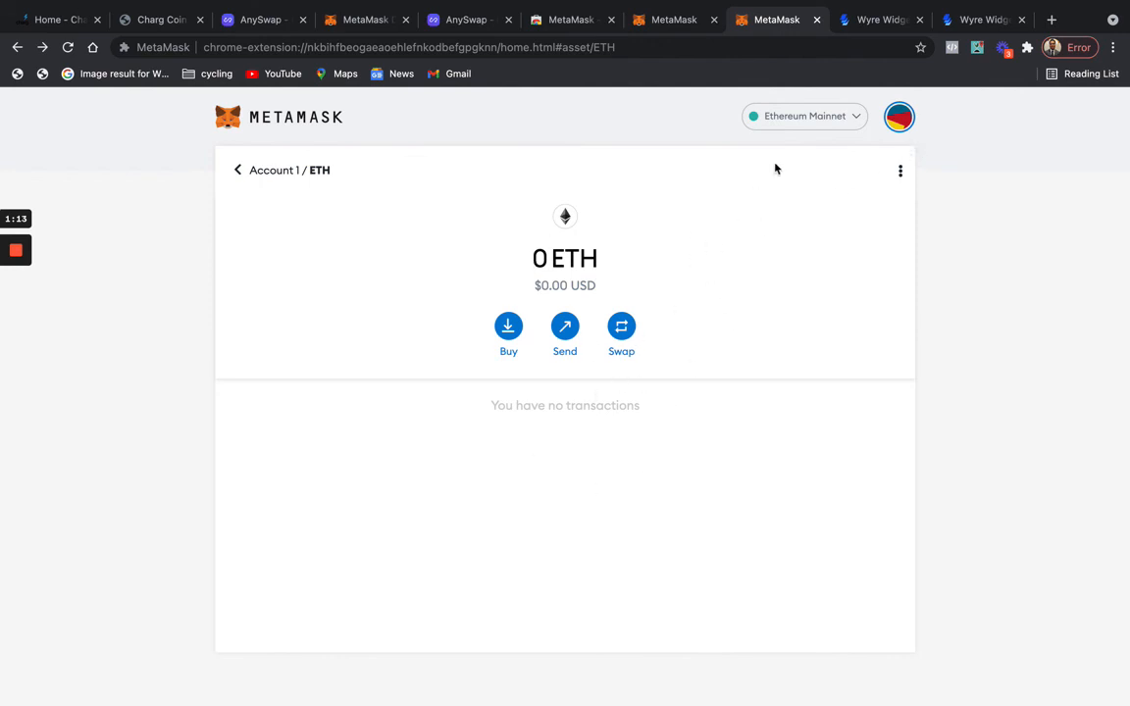
mouse_move(812, 116)
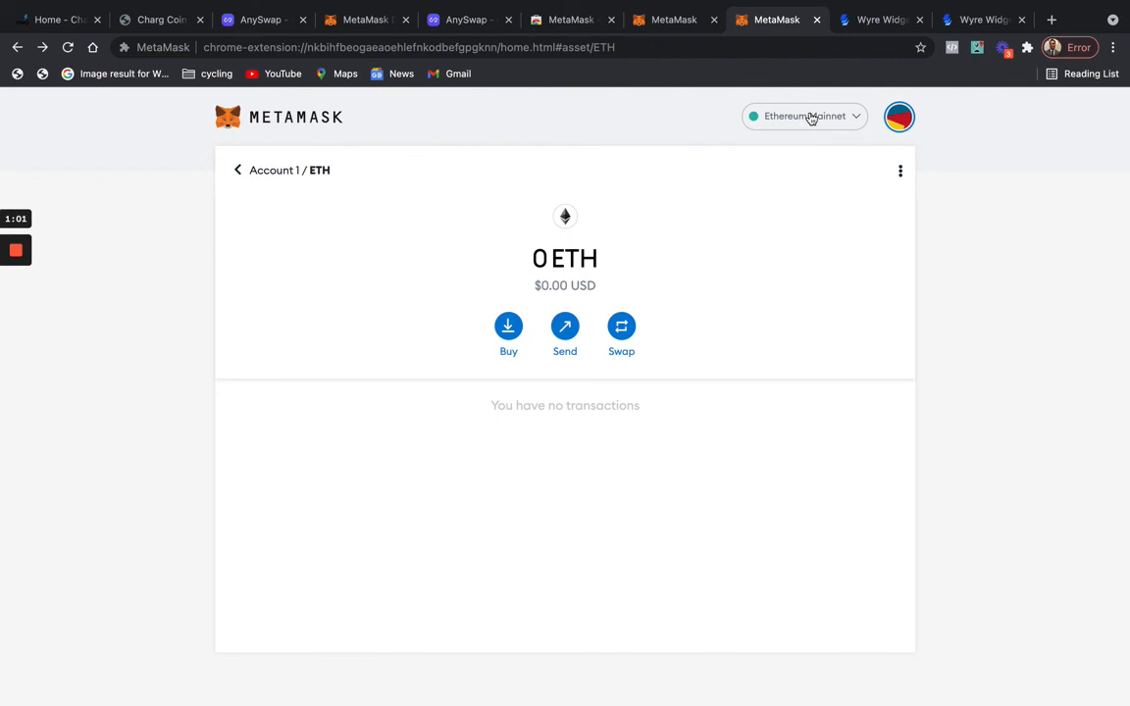
mouse_move(573, 176)
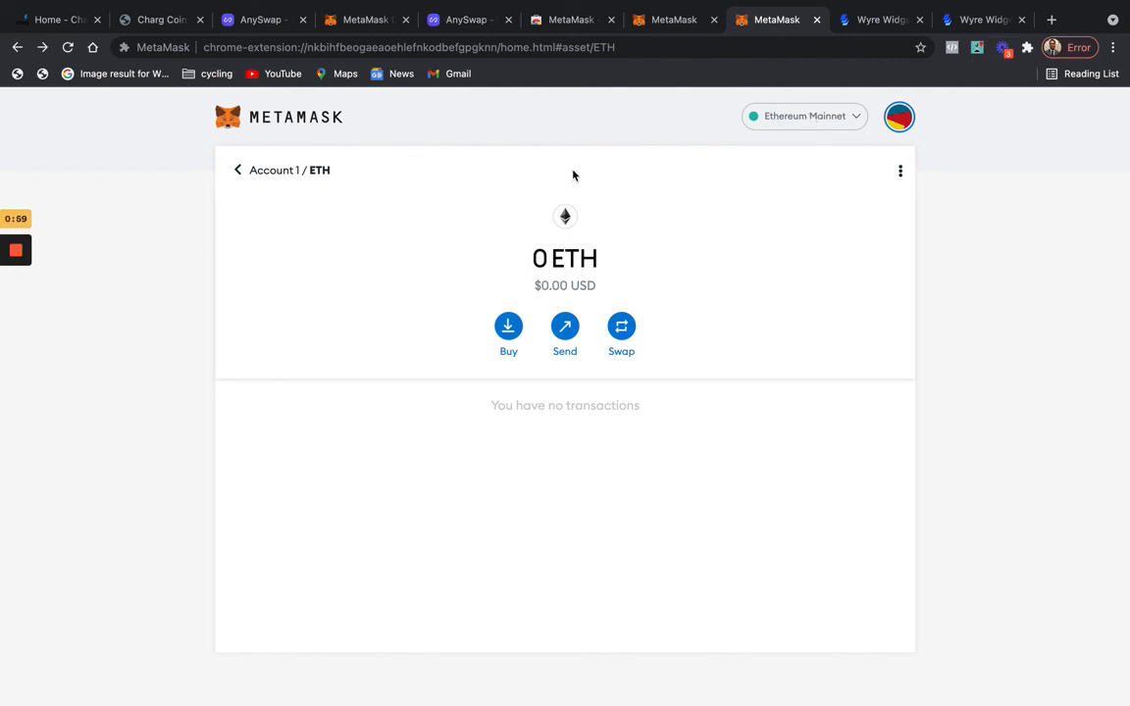
mouse_move(163, 230)
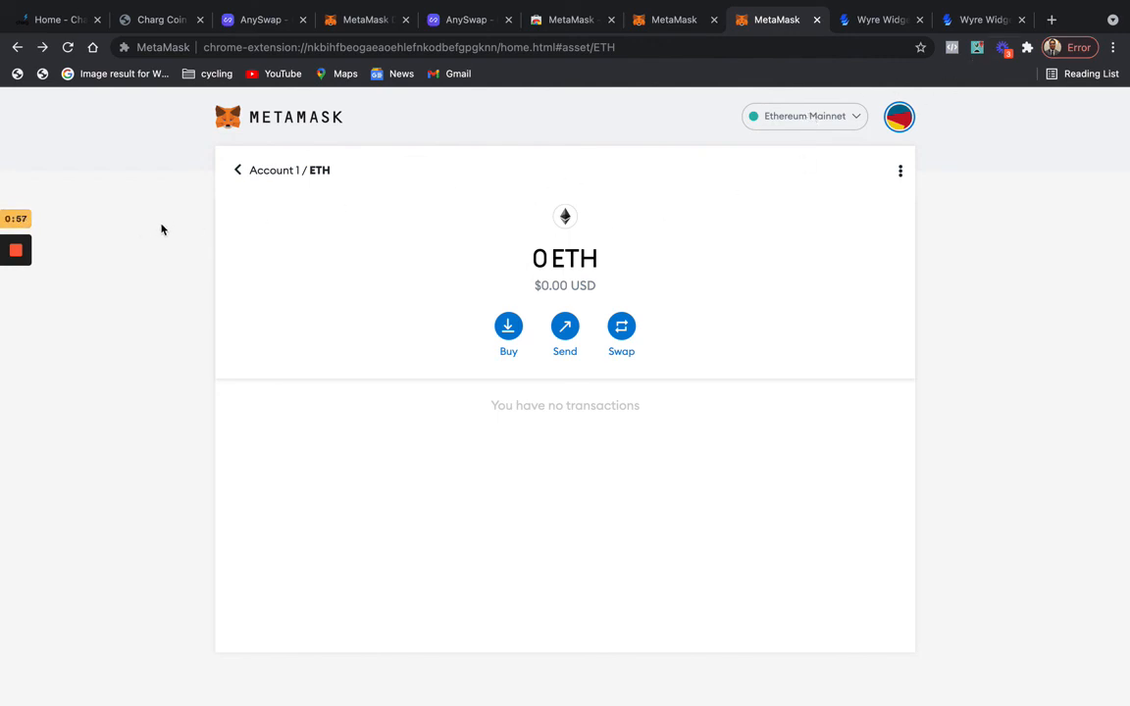
mouse_move(149, 246)
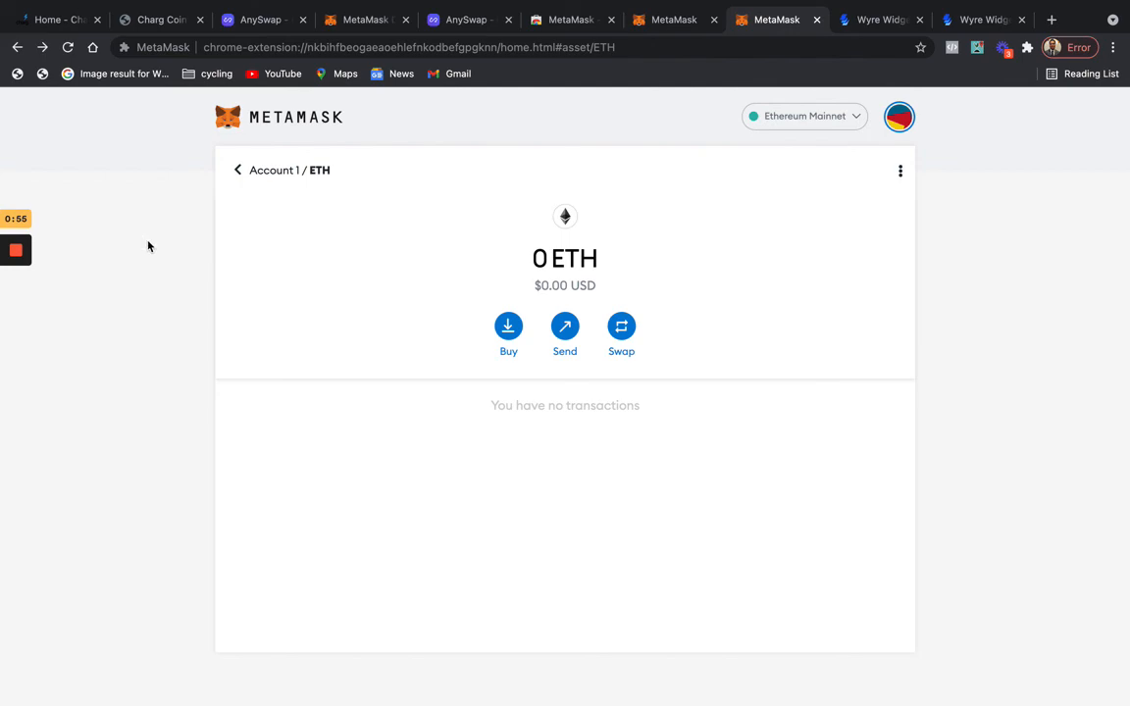